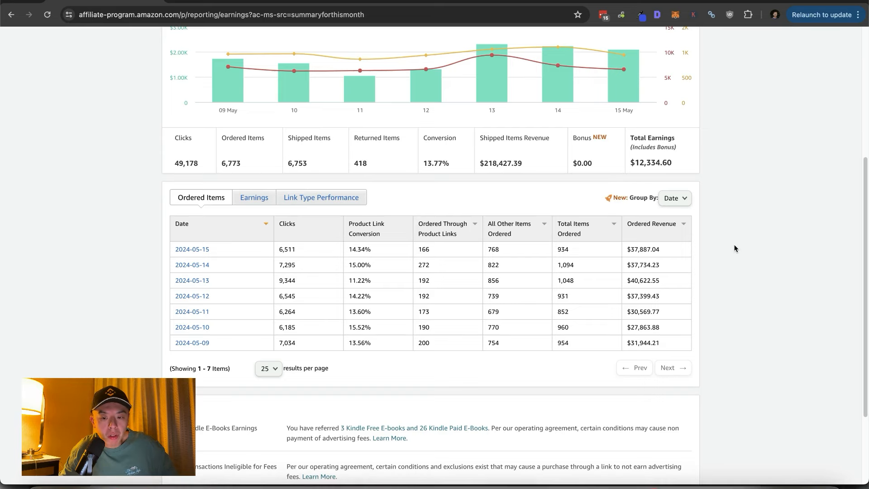
pyautogui.moveTo(360, 82)
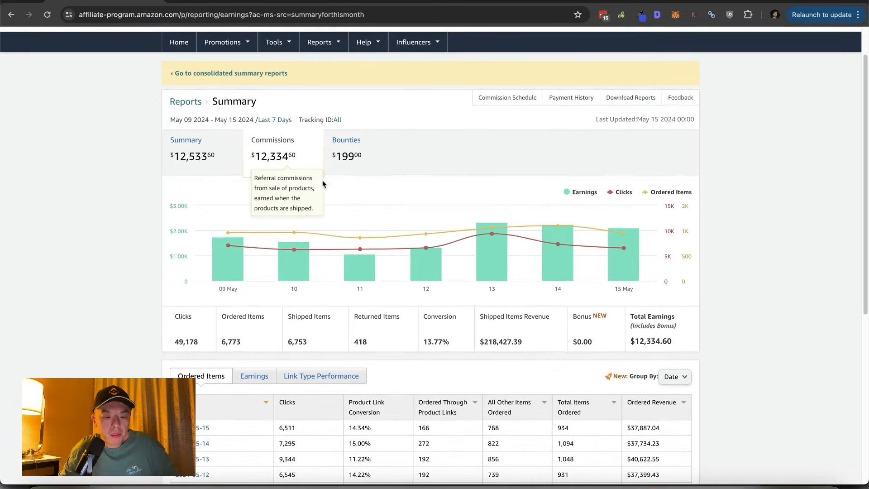
# Scroll down Levanta's dashboard and switch the chart from clicks to daily commission
pyautogui.scroll(-3)
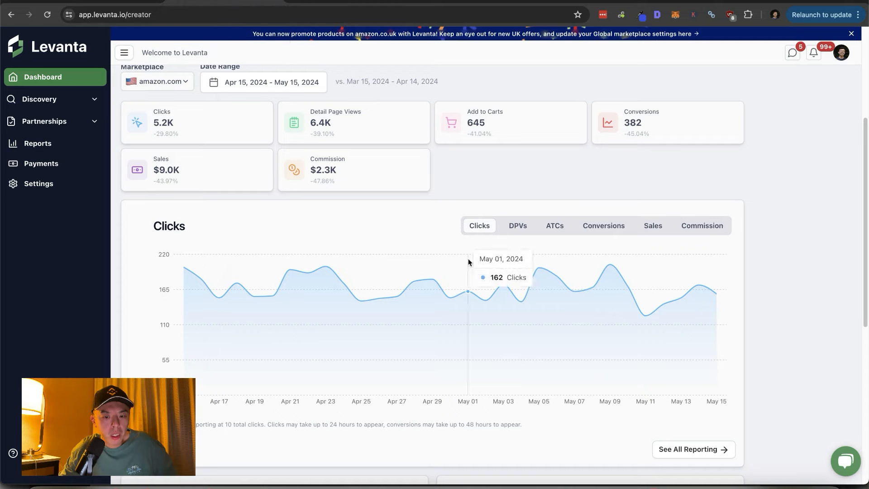
pyautogui.scroll(-3)
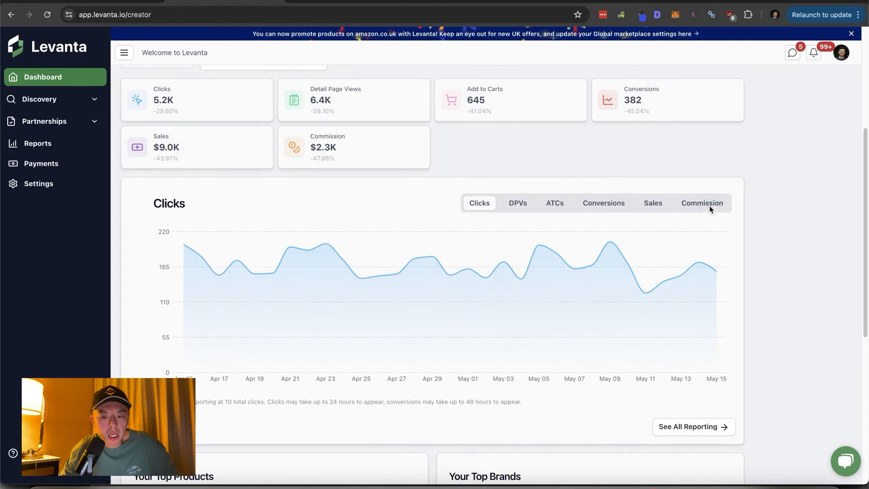
pyautogui.click(702, 202)
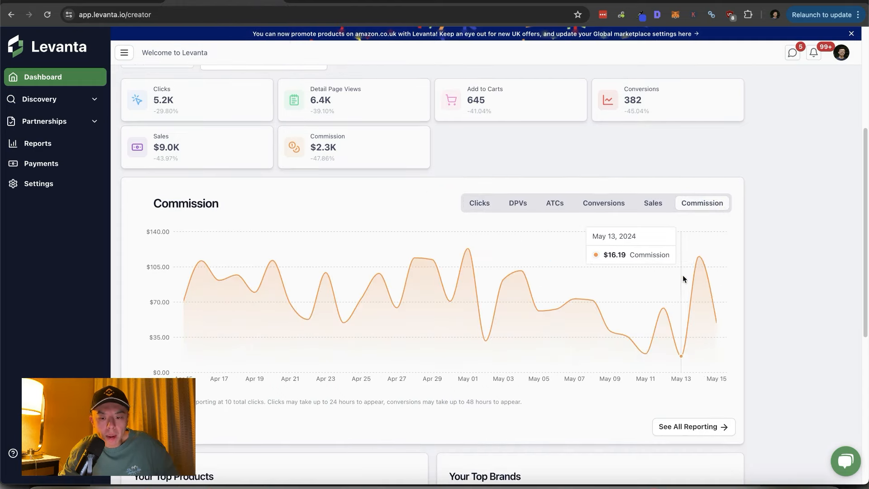
pyautogui.moveTo(678, 280)
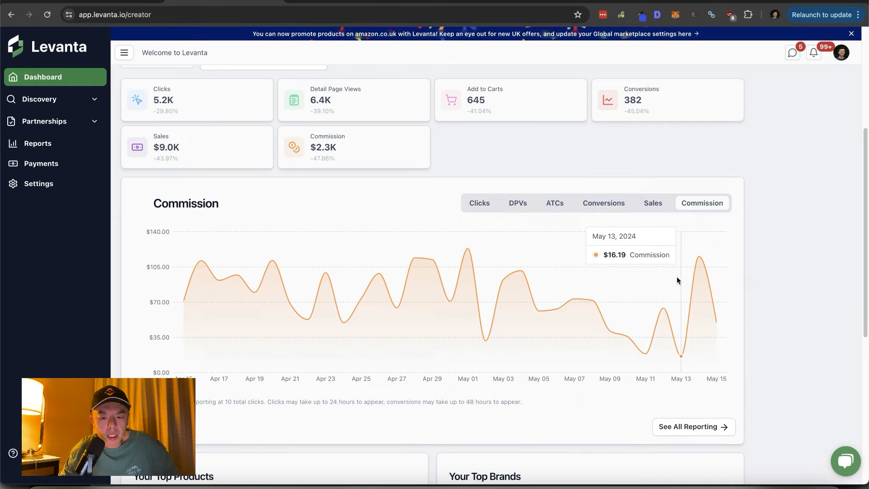
pyautogui.moveTo(699, 265)
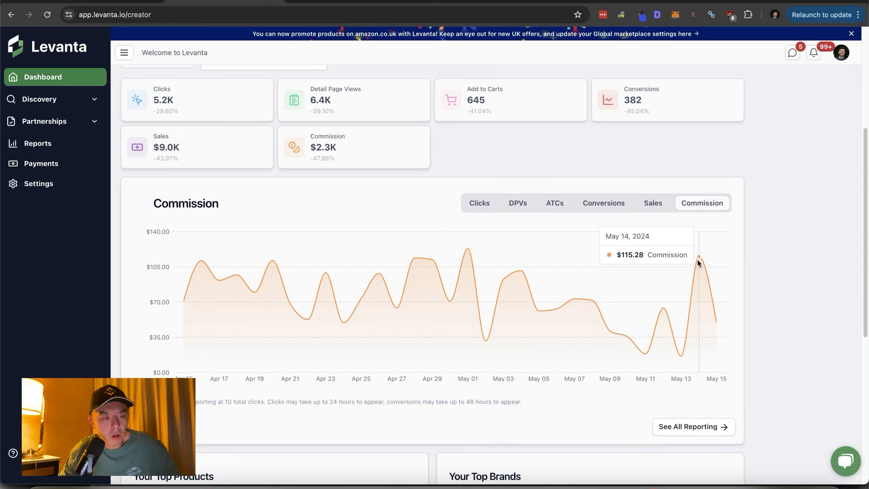
pyautogui.moveTo(703, 257)
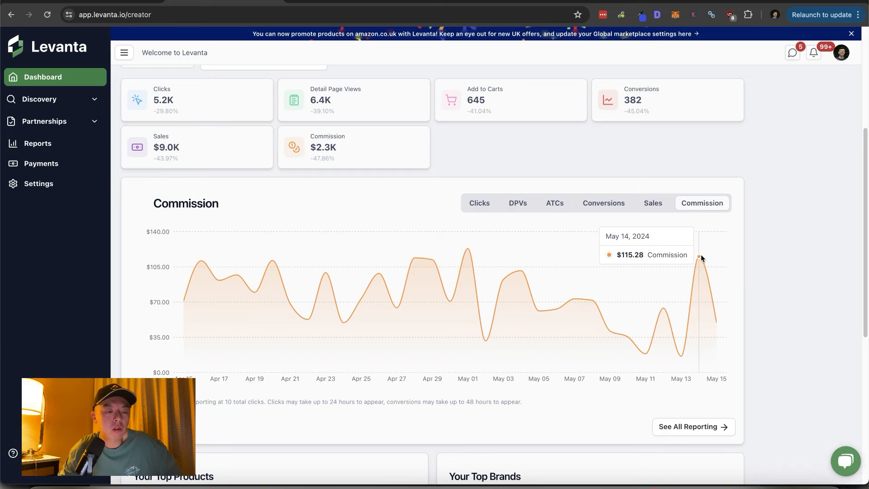
pyautogui.moveTo(718, 248)
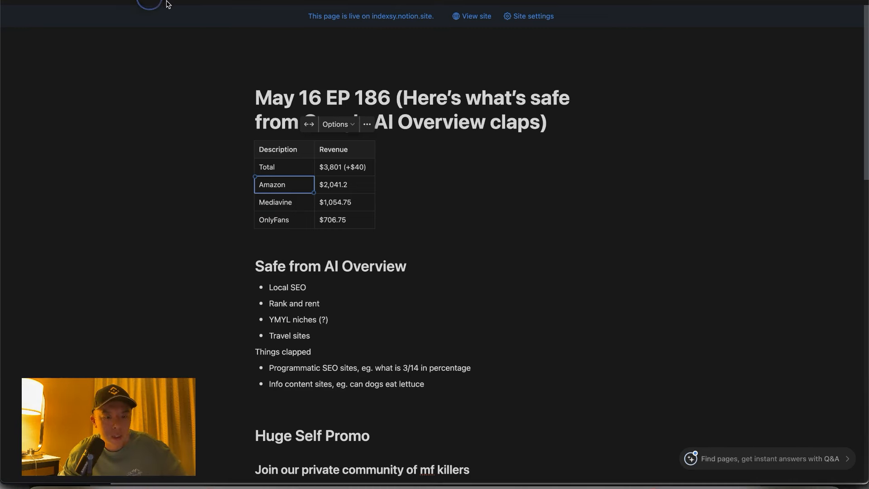
pyautogui.click(390, 165)
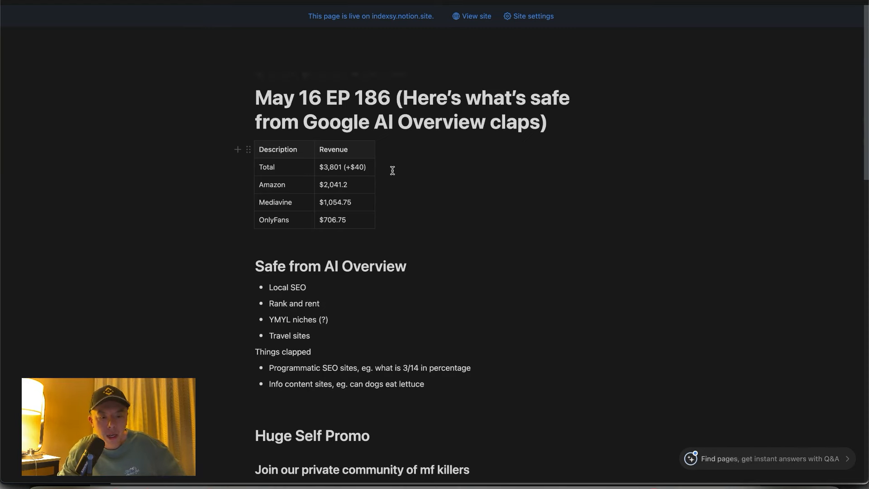
pyautogui.scroll(-3)
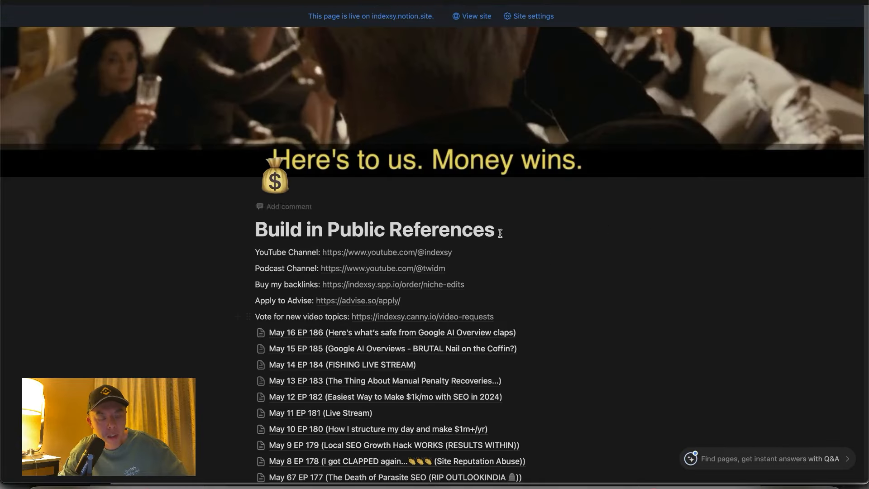
pyautogui.moveTo(514, 330)
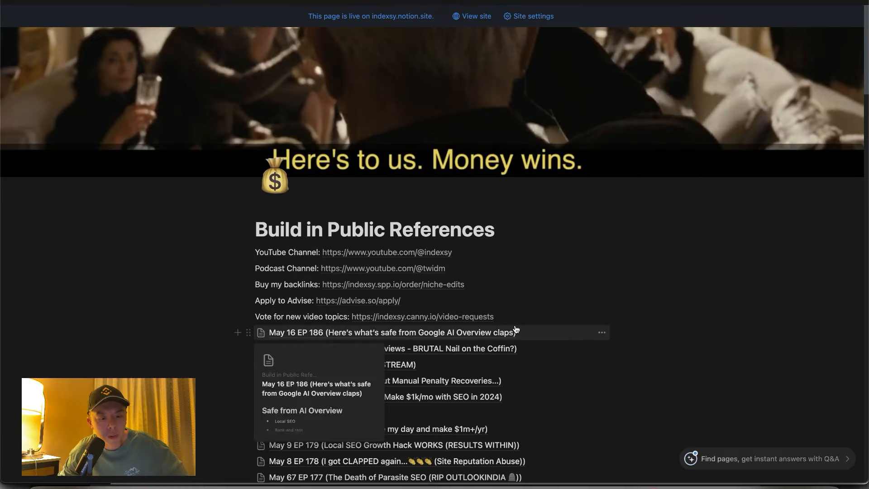
pyautogui.click(386, 332)
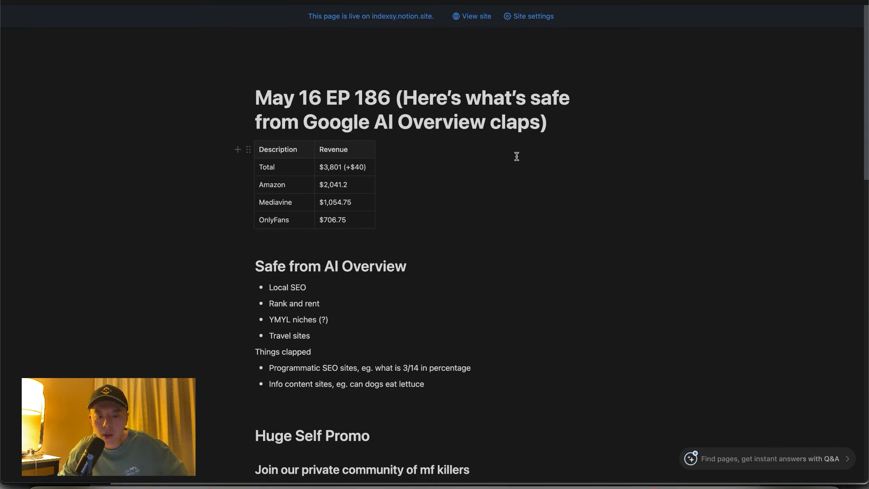
pyautogui.moveTo(507, 144)
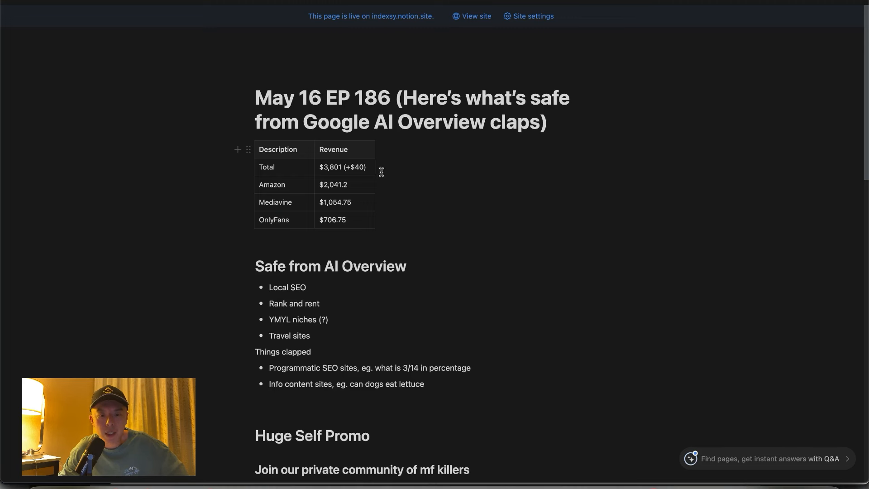
pyautogui.doubleClick(336, 121)
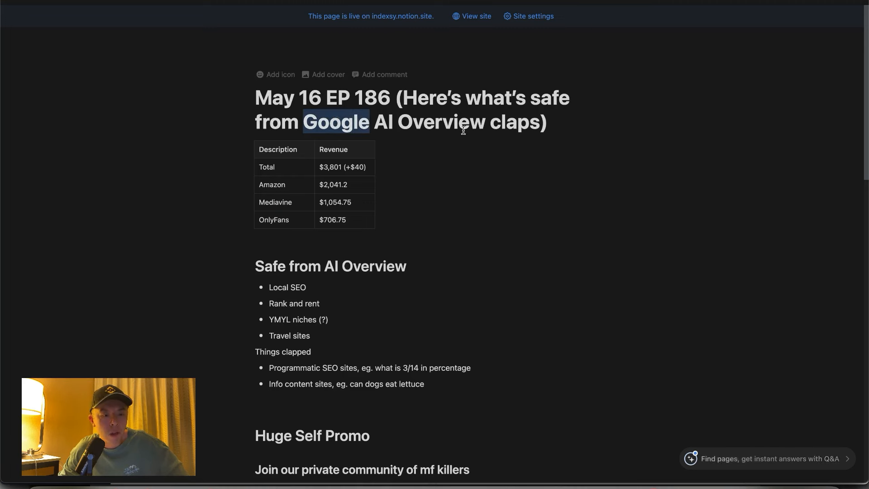
pyautogui.moveTo(481, 117)
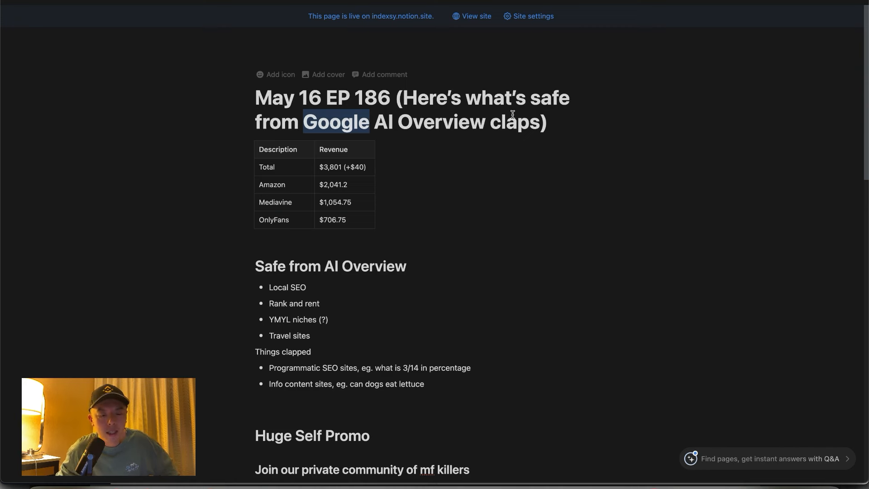
pyautogui.moveTo(357, 167)
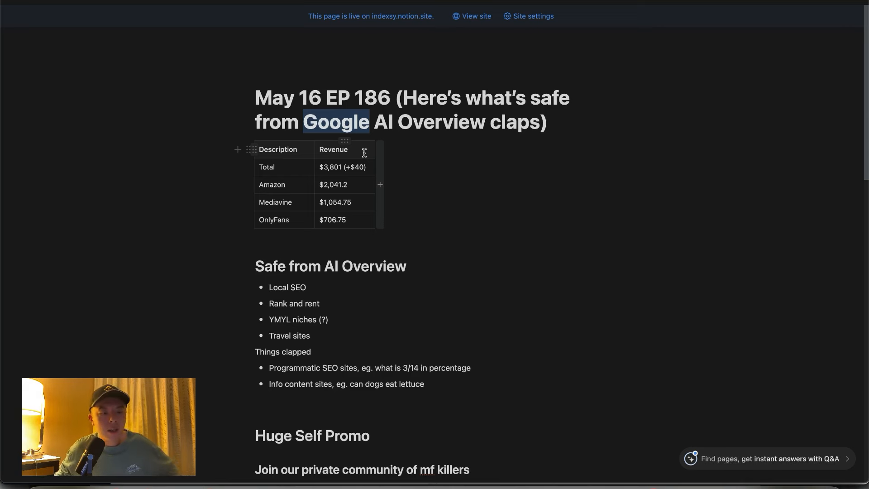
pyautogui.moveTo(332, 315)
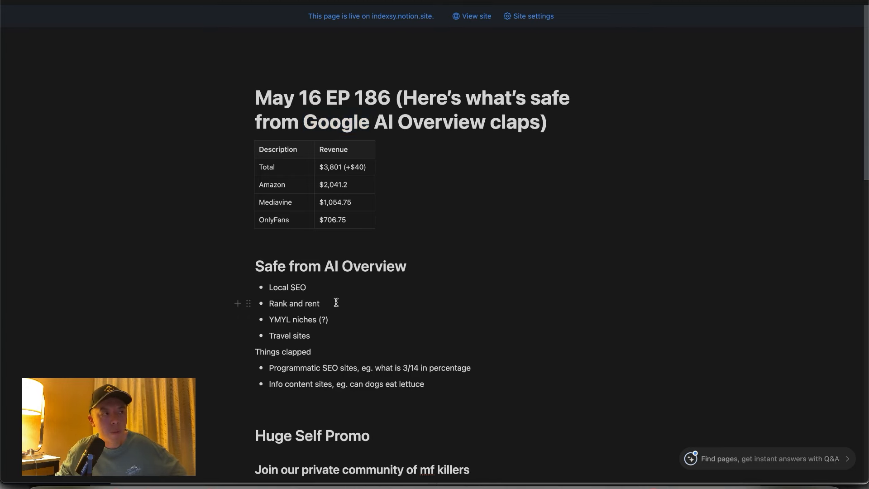
pyautogui.moveTo(326, 302)
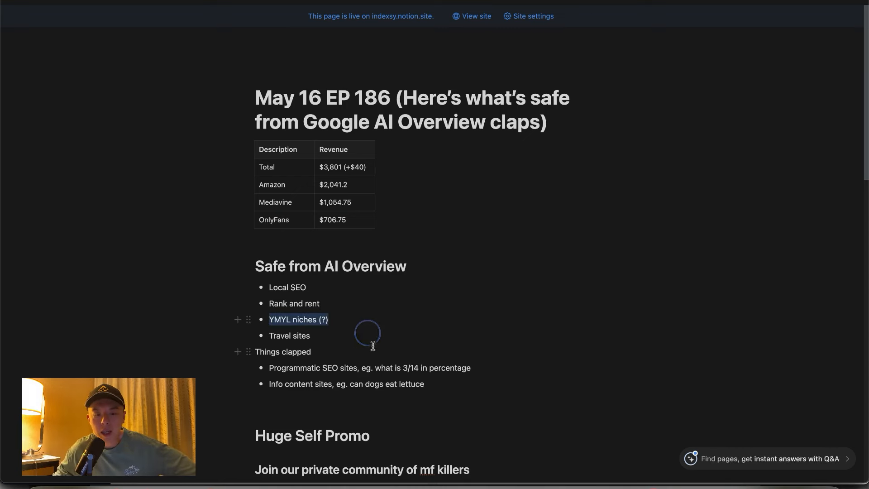
pyautogui.click(328, 320)
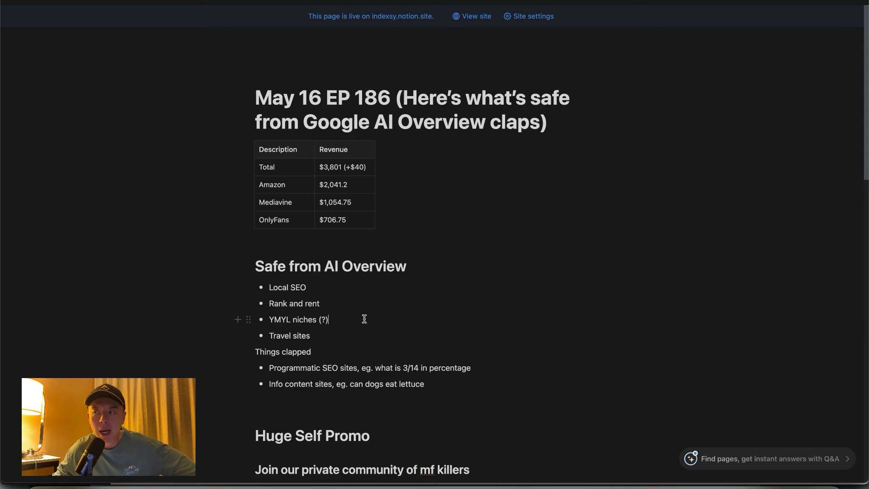
pyautogui.moveTo(351, 320)
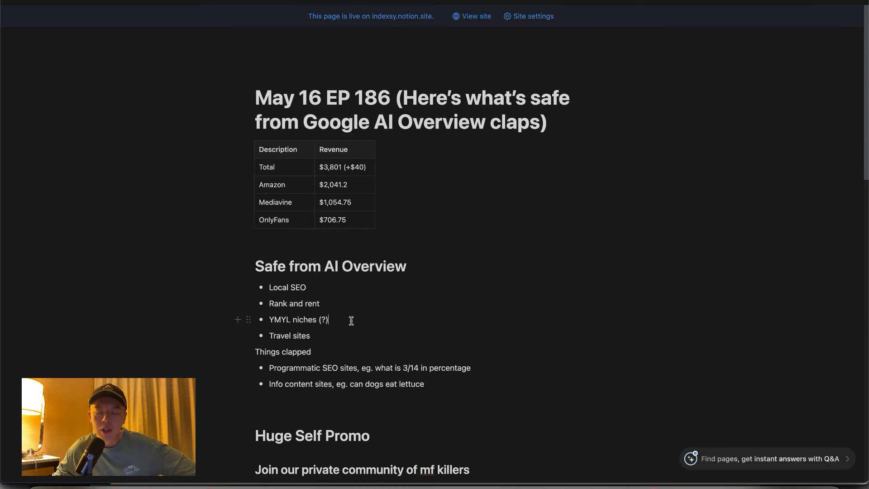
pyautogui.moveTo(390, 312)
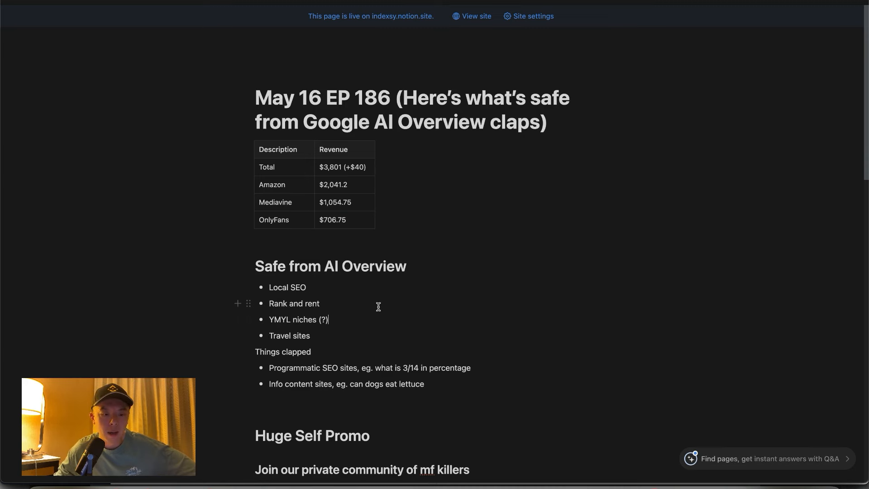
pyautogui.moveTo(340, 327)
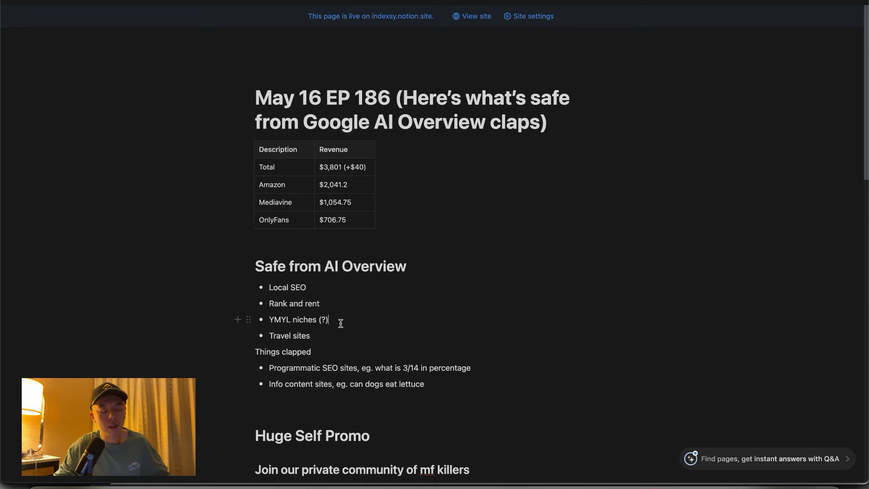
pyautogui.moveTo(399, 314)
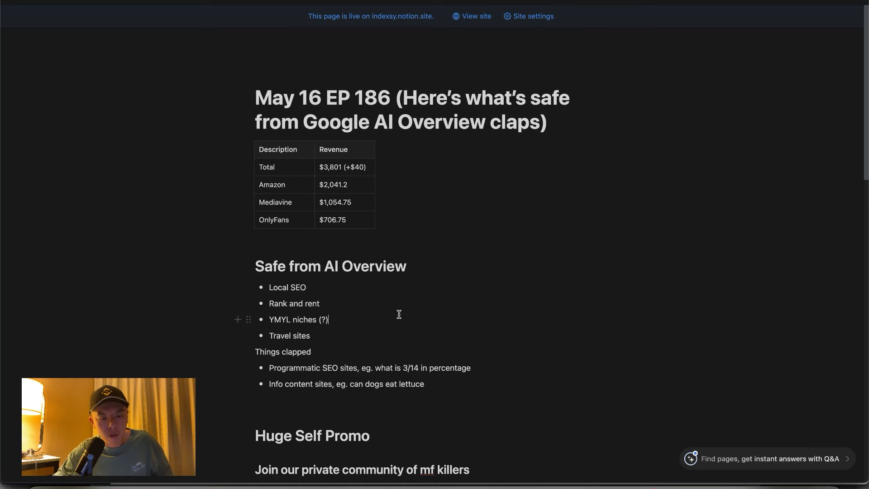
pyautogui.moveTo(439, 293)
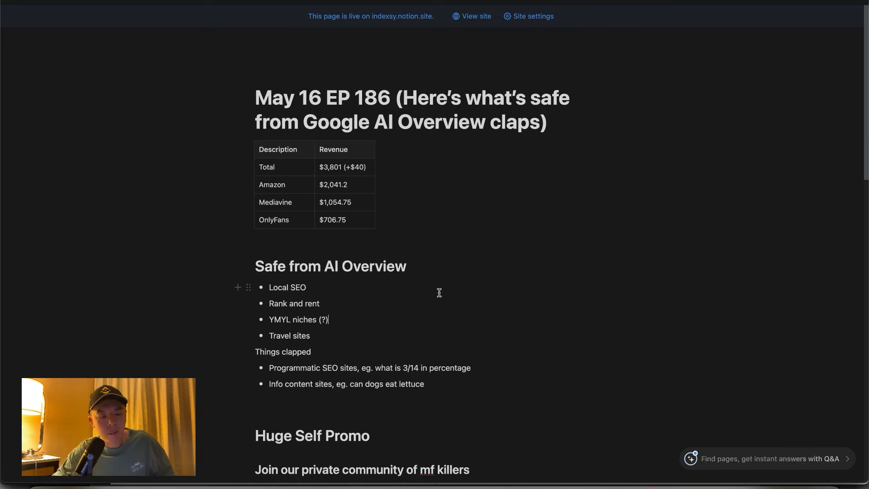
pyautogui.moveTo(367, 384)
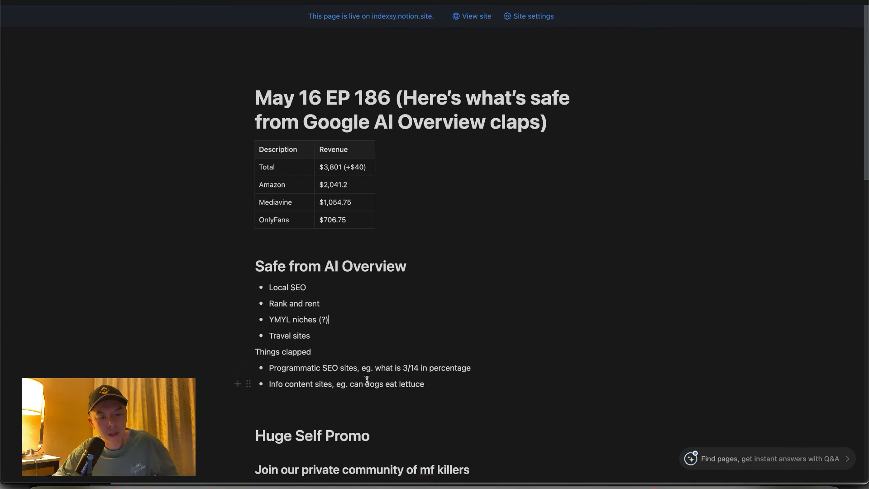
pyautogui.moveTo(398, 368)
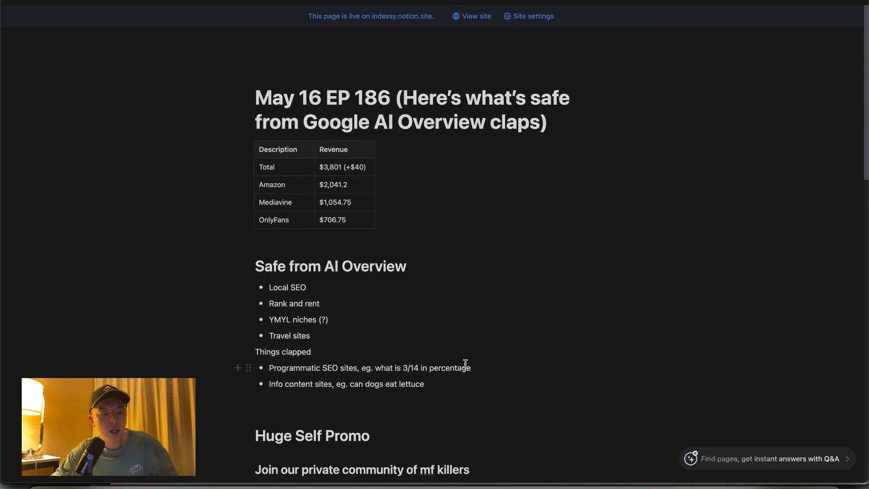
# Place the cursor below the Things clapped bullets and scroll the Notion episode page
pyautogui.click(329, 320)
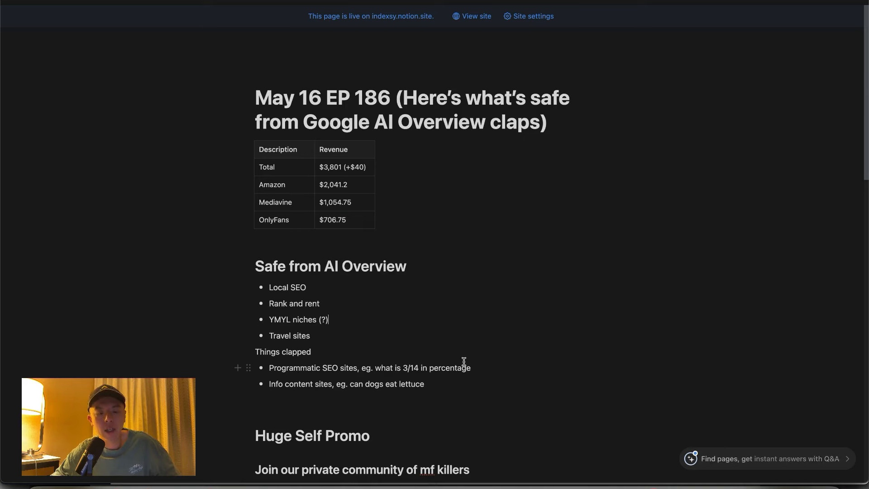
pyautogui.scroll(-3)
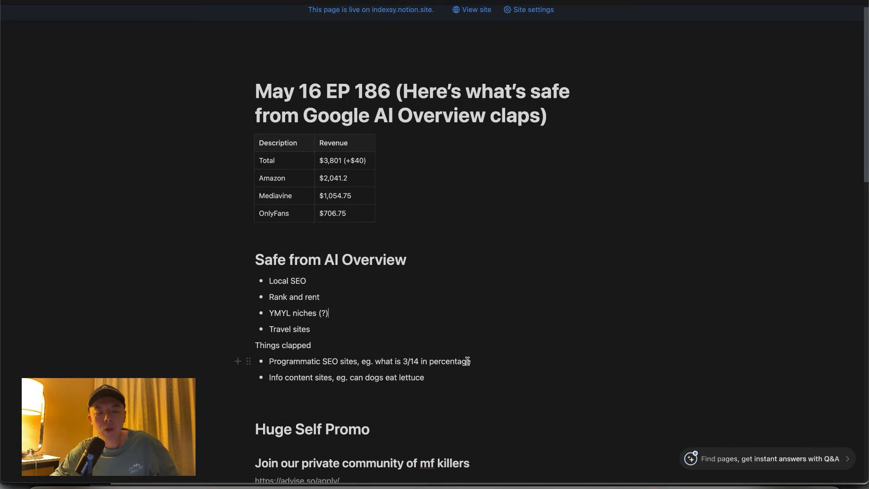
pyautogui.moveTo(407, 298)
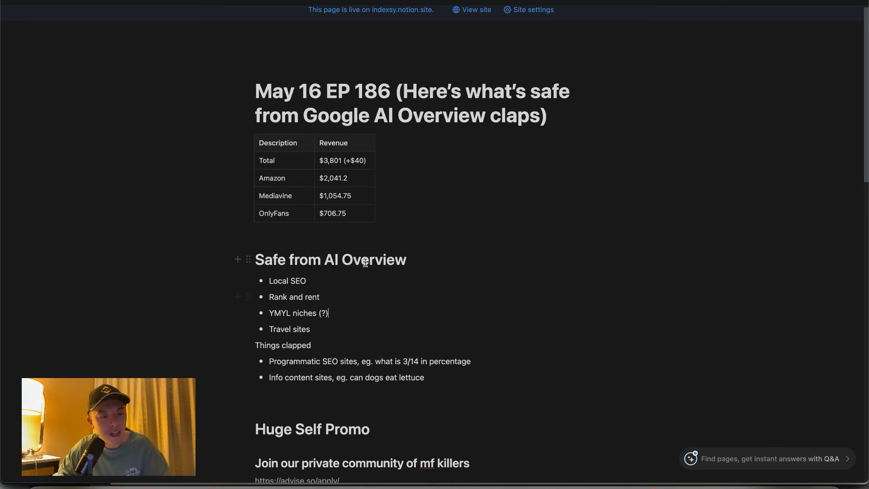
pyautogui.moveTo(614, 255)
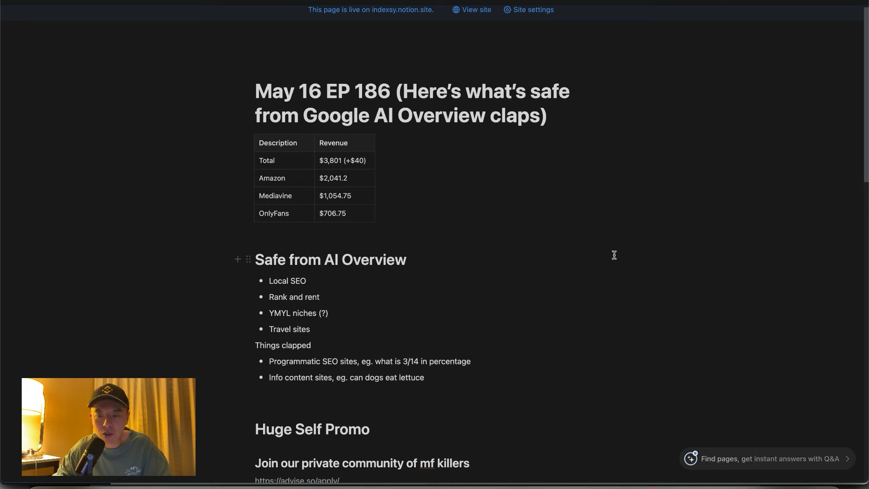
pyautogui.moveTo(859, 249)
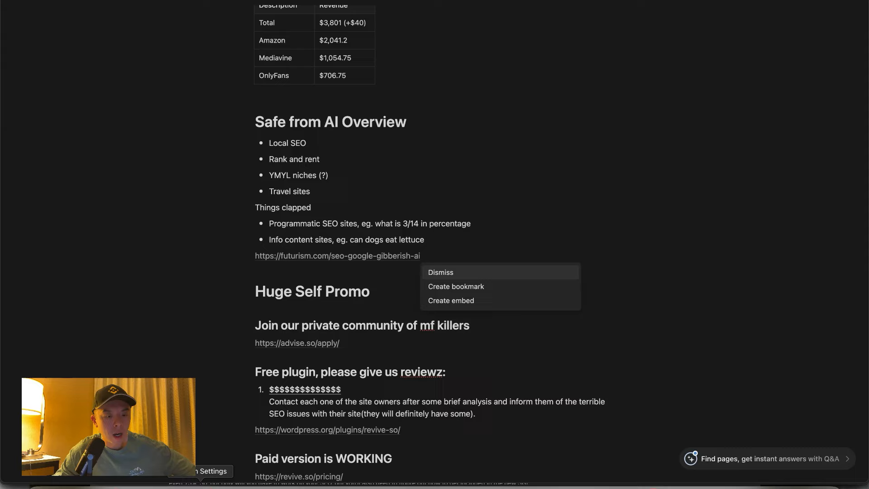
# Dismiss the paste menu to keep a plain URL, then open the Futurism article
pyautogui.click(441, 272)
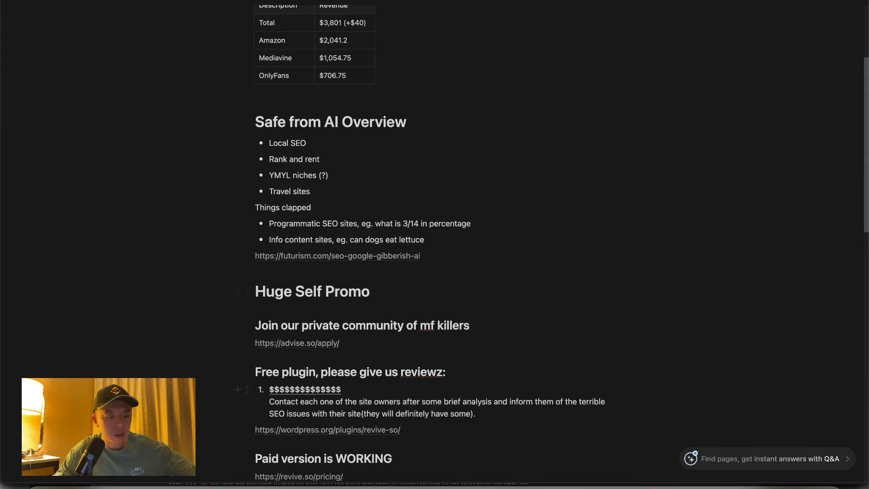
pyautogui.click(337, 255)
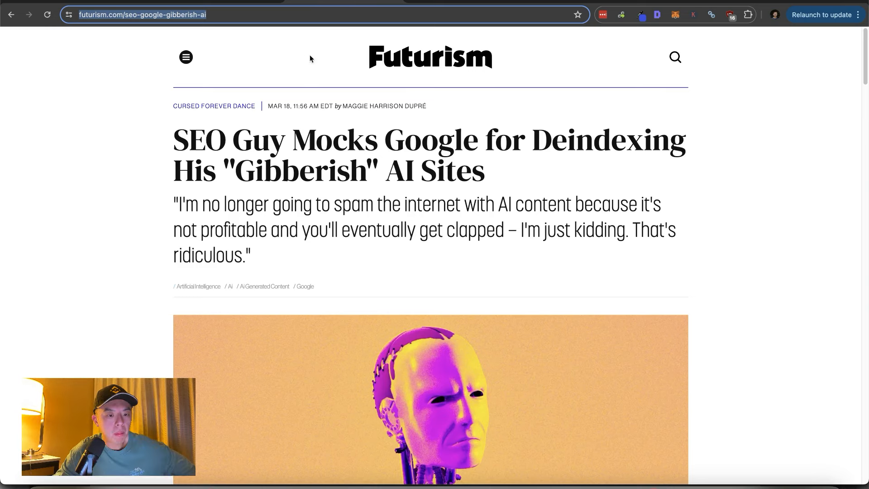
pyautogui.moveTo(397, 200)
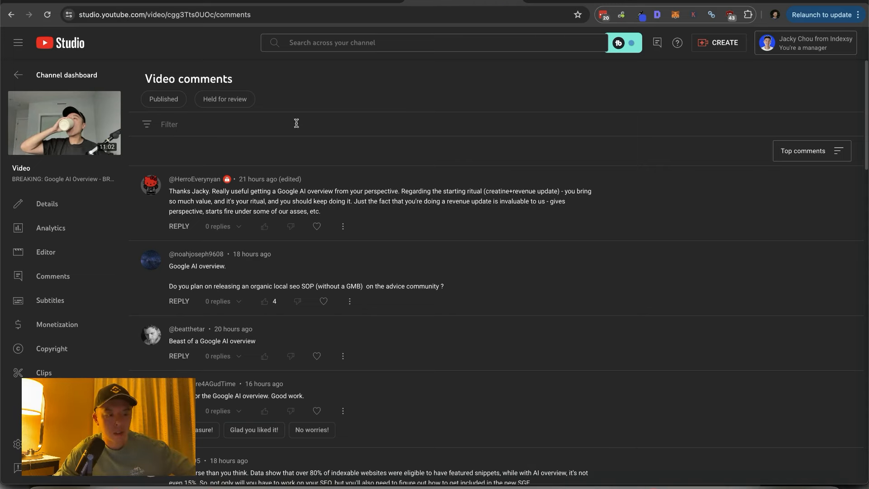
# Open the Google AI Overview video's Comments page from the sidebar
pyautogui.click(50, 228)
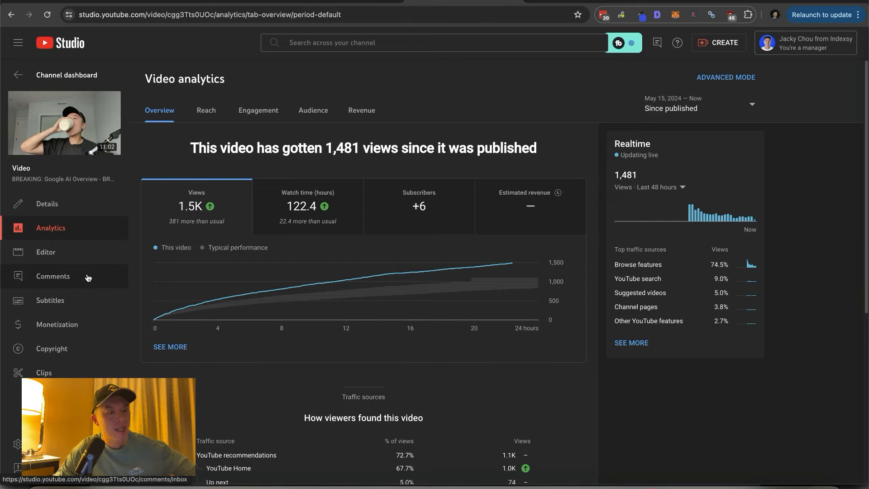
pyautogui.click(53, 276)
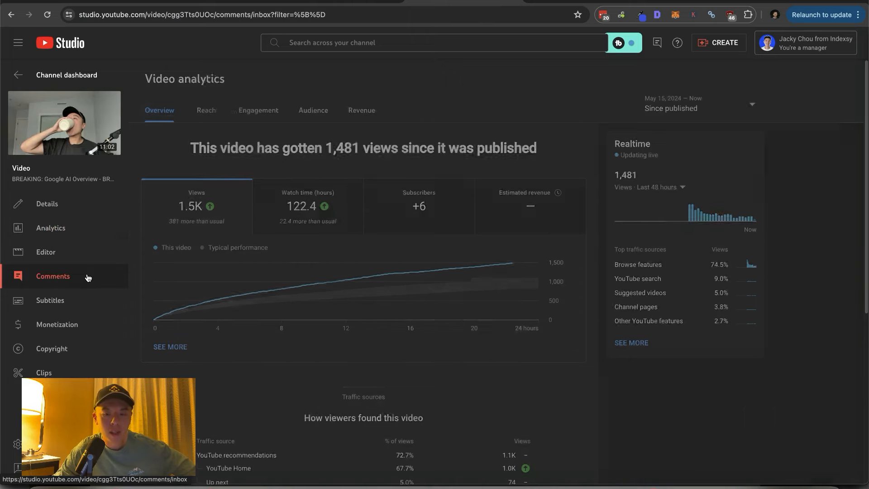
pyautogui.click(53, 276)
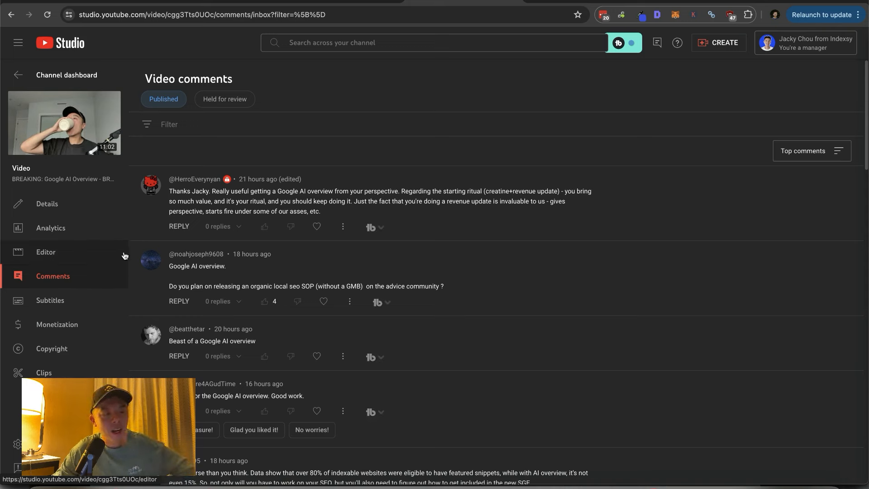
pyautogui.moveTo(291, 227)
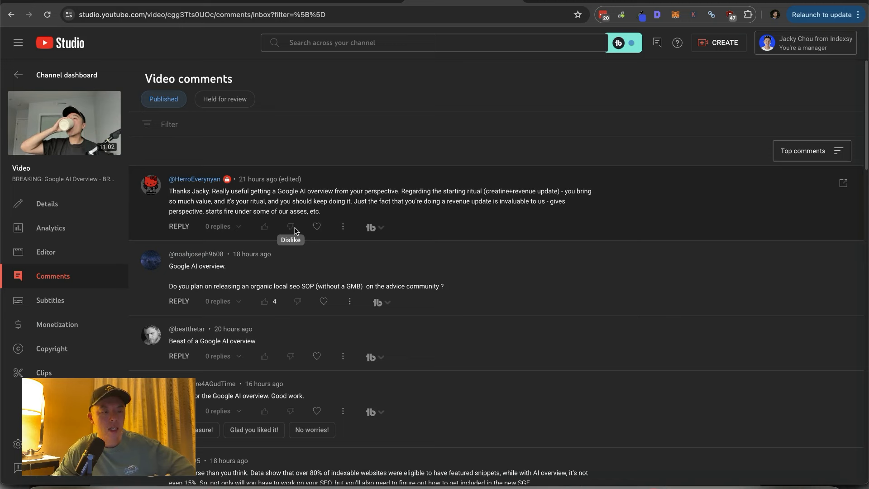
pyautogui.moveTo(342, 208)
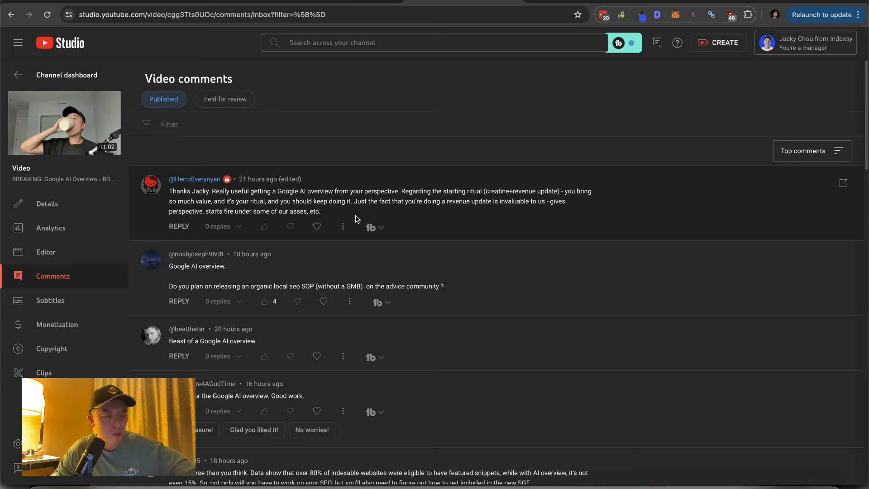
pyautogui.moveTo(342, 226)
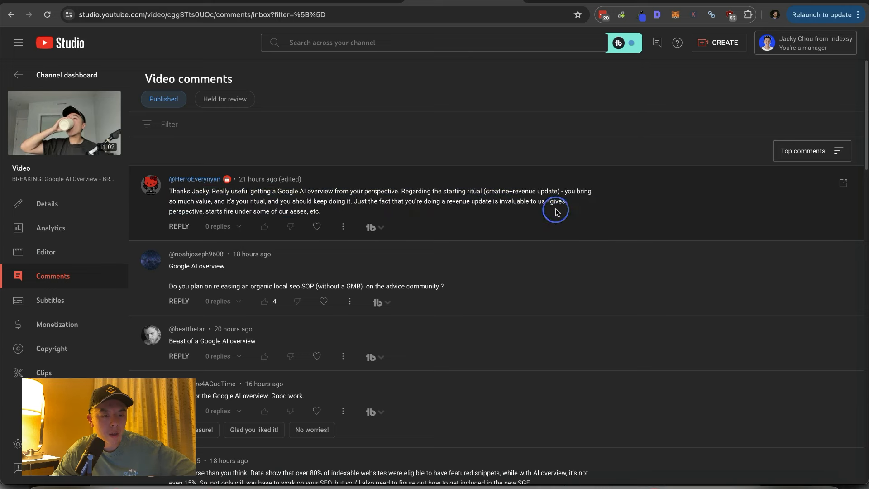
pyautogui.moveTo(327, 233)
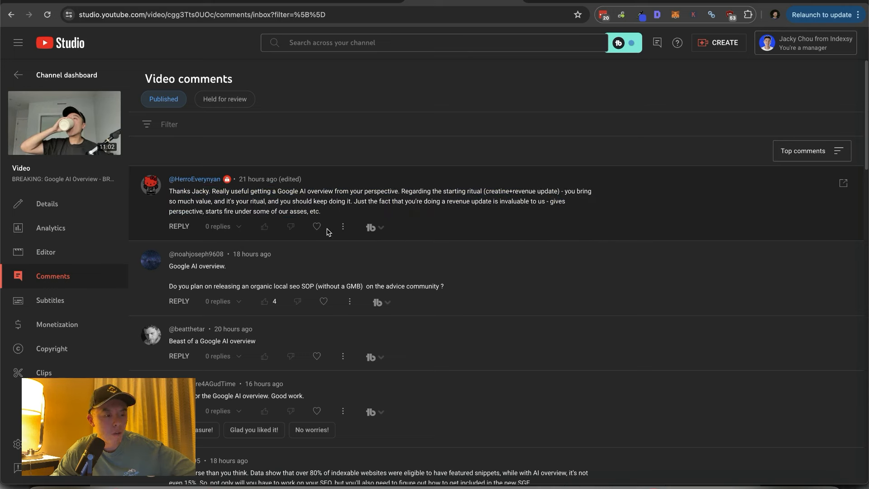
# Heart the long thank-you comment and the question about an organic local SEO SOP
pyautogui.click(316, 226)
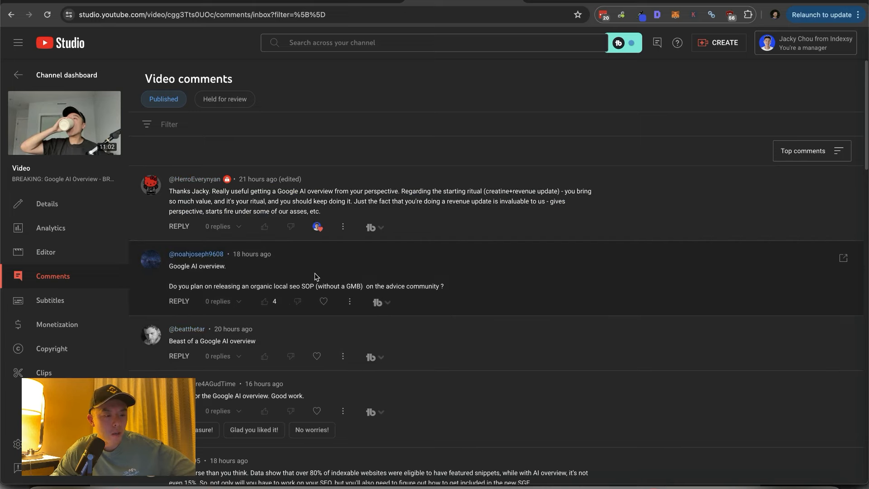
pyautogui.scroll(-3)
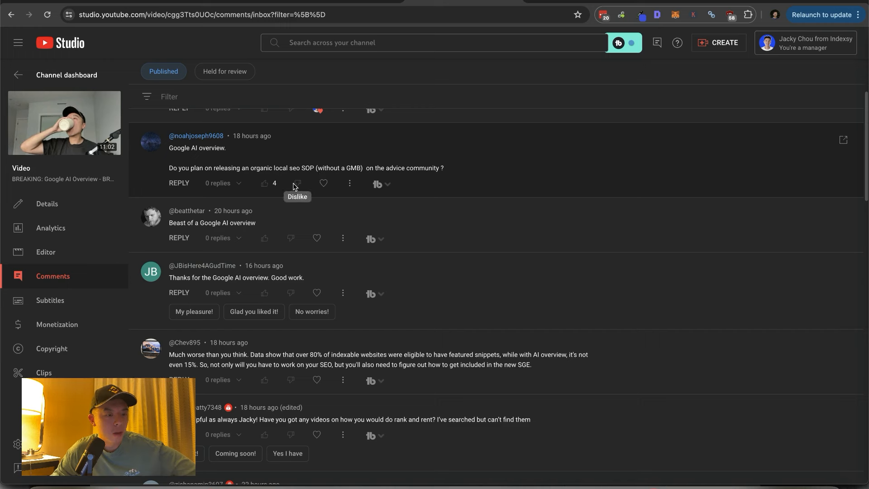
pyautogui.moveTo(324, 183)
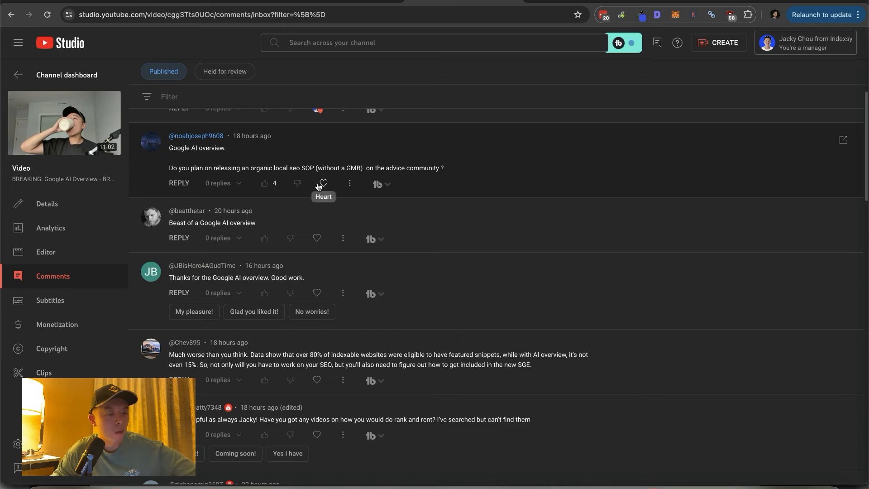
pyautogui.click(321, 183)
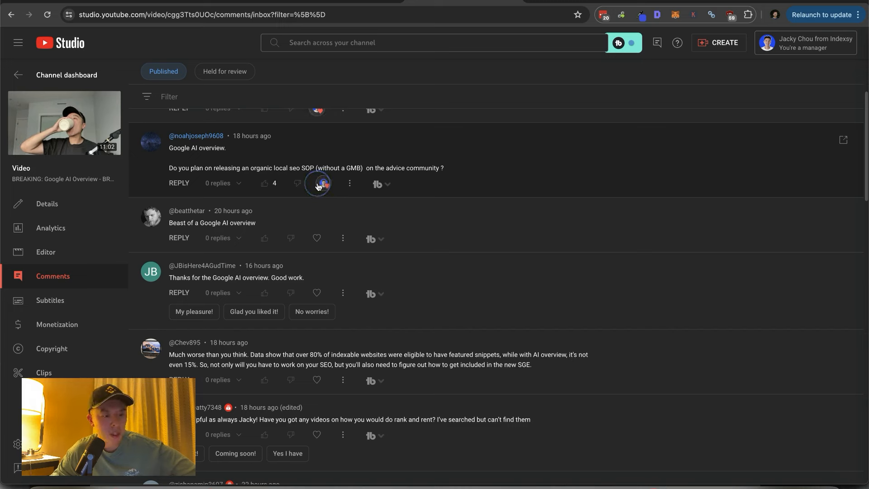
pyautogui.moveTo(318, 184)
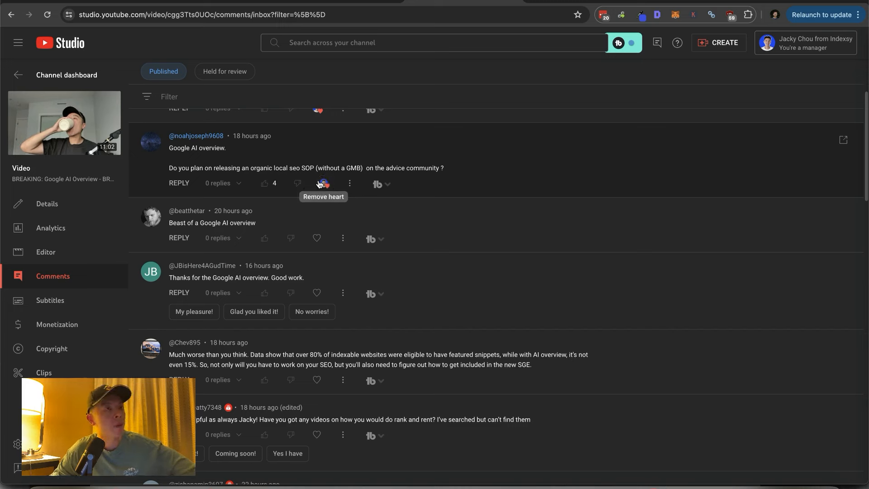
pyautogui.moveTo(312, 181)
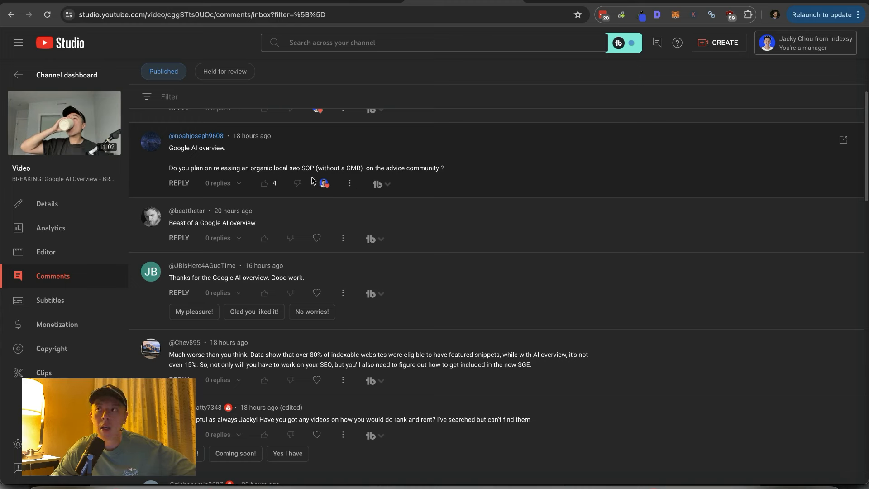
pyautogui.moveTo(308, 179)
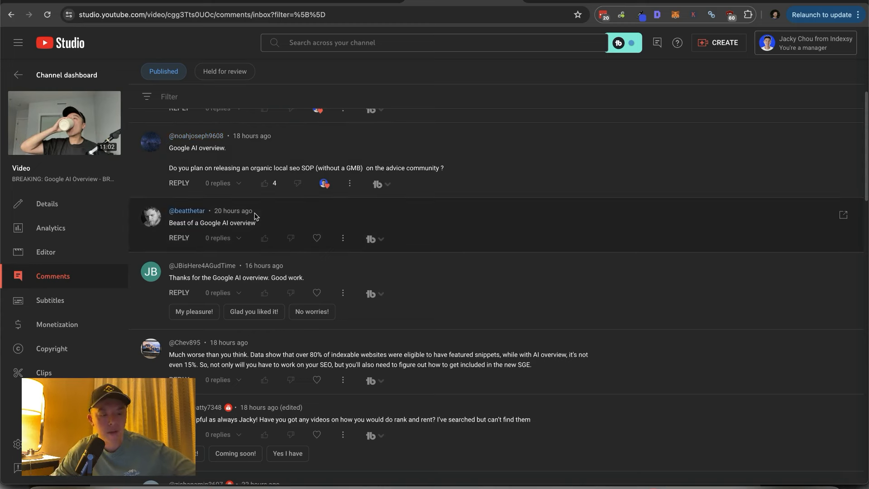
pyautogui.moveTo(294, 225)
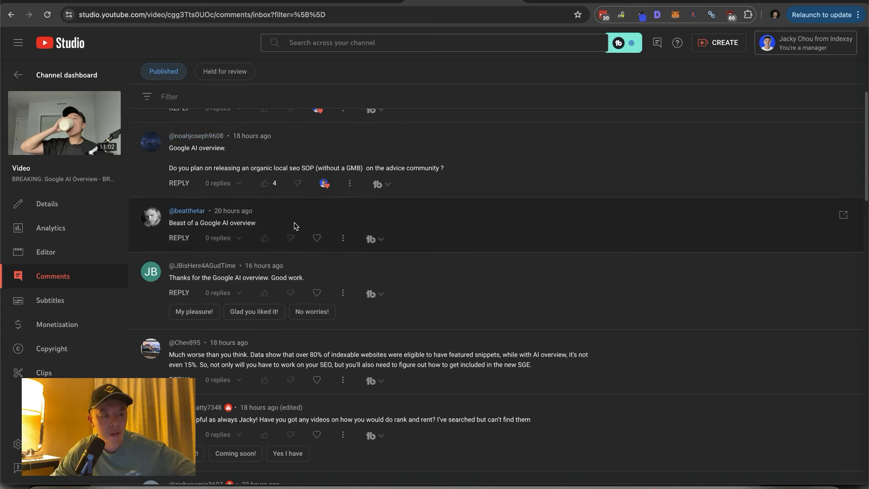
# Scroll the comments and heart the one requesting rank and rent videos
pyautogui.scroll(-3)
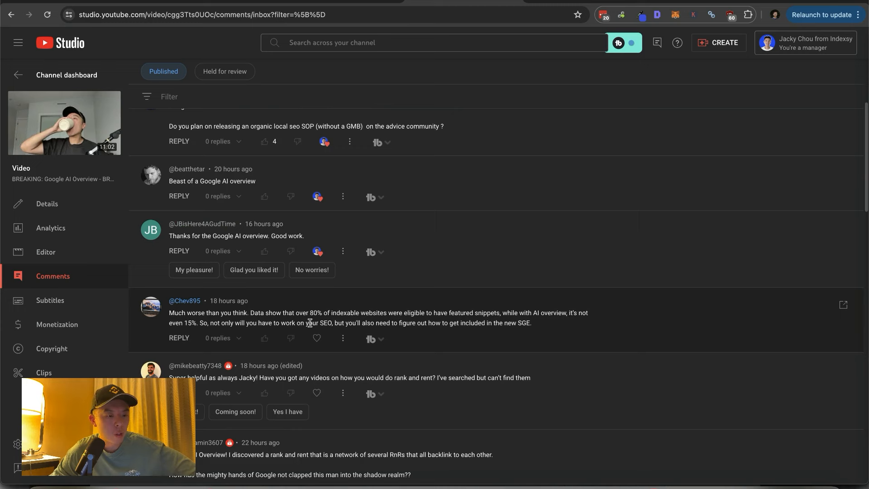
pyautogui.moveTo(317, 337)
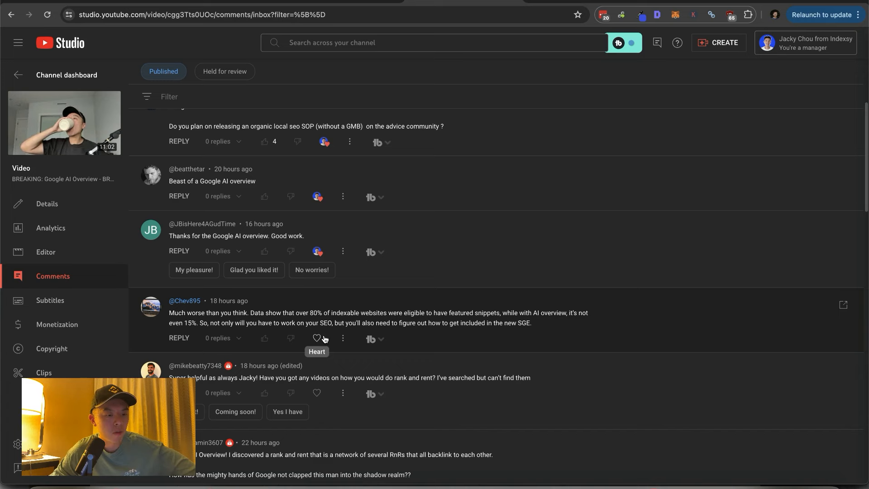
pyautogui.moveTo(329, 350)
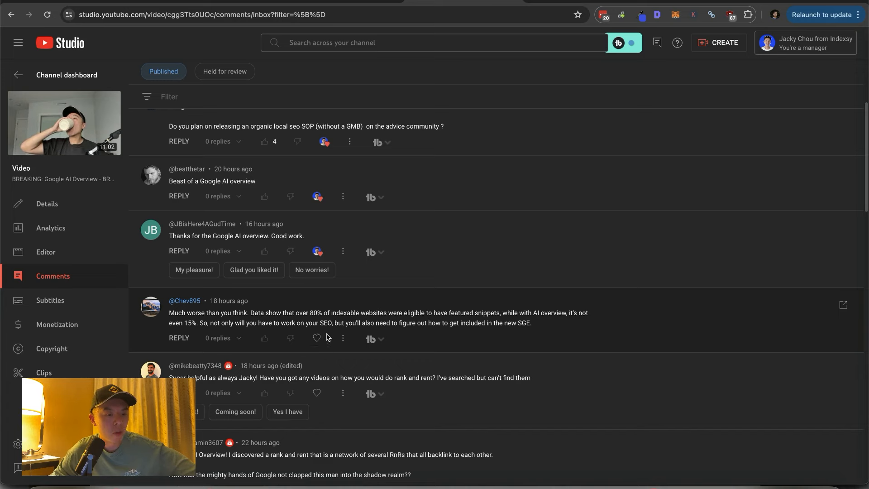
pyautogui.moveTo(317, 338)
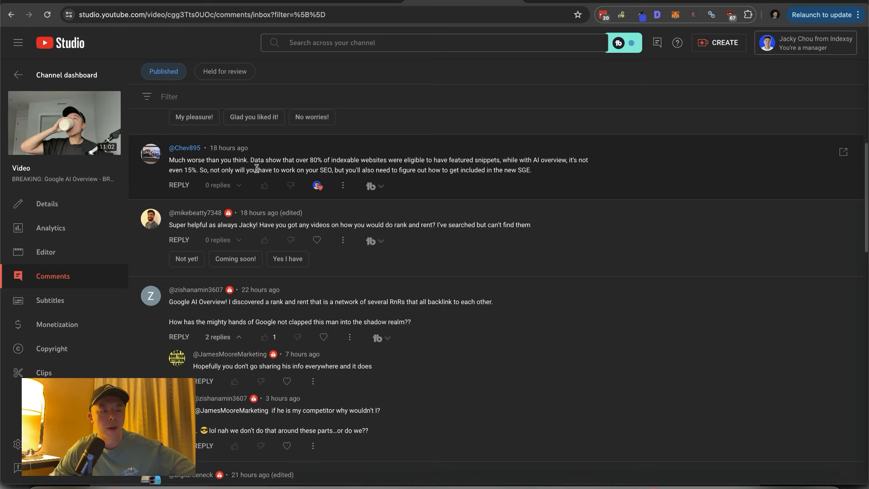
pyautogui.moveTo(333, 398)
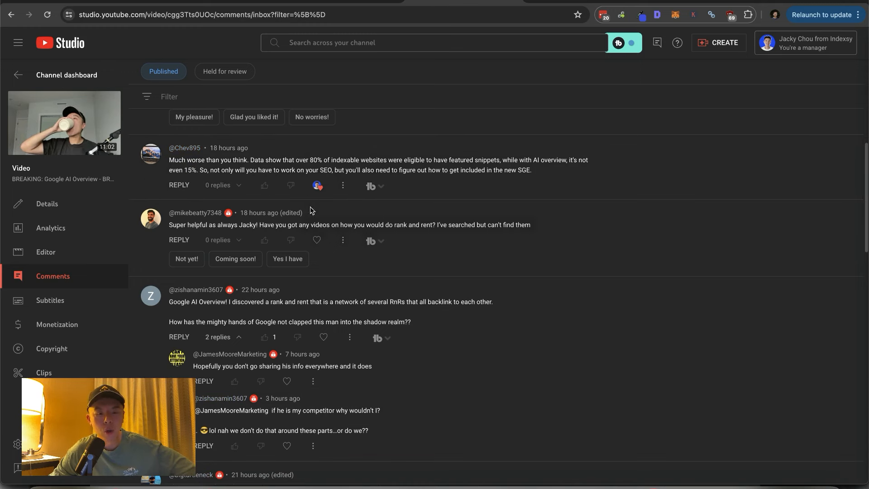
pyautogui.moveTo(308, 236)
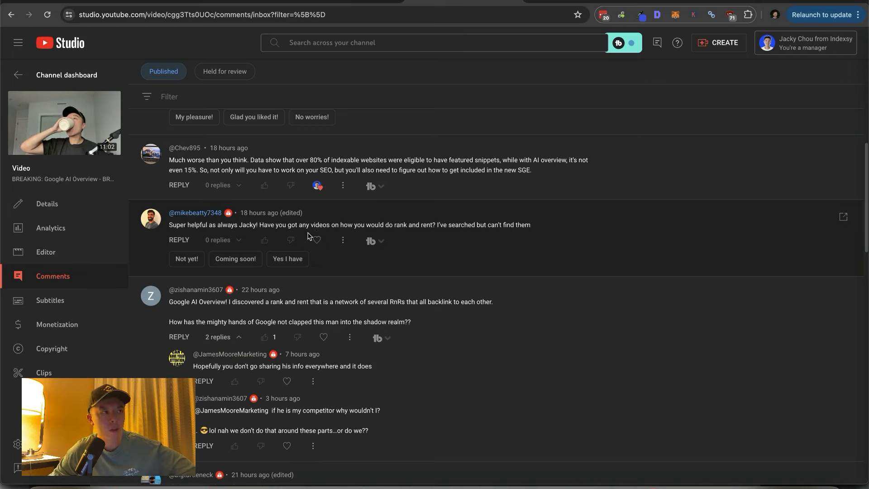
pyautogui.moveTo(314, 240)
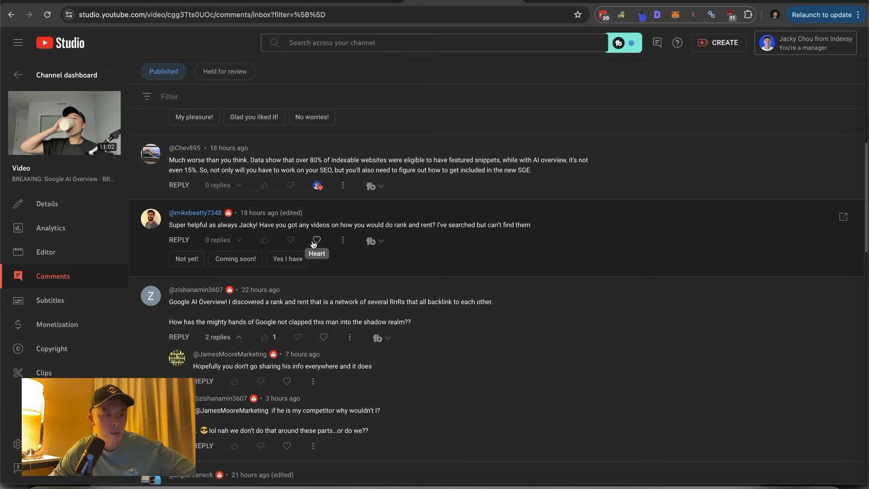
pyautogui.moveTo(322, 247)
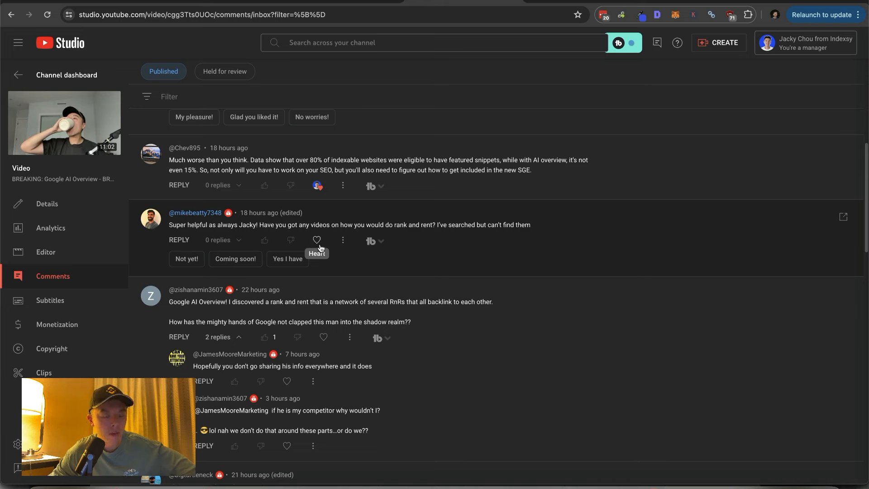
pyautogui.moveTo(318, 252)
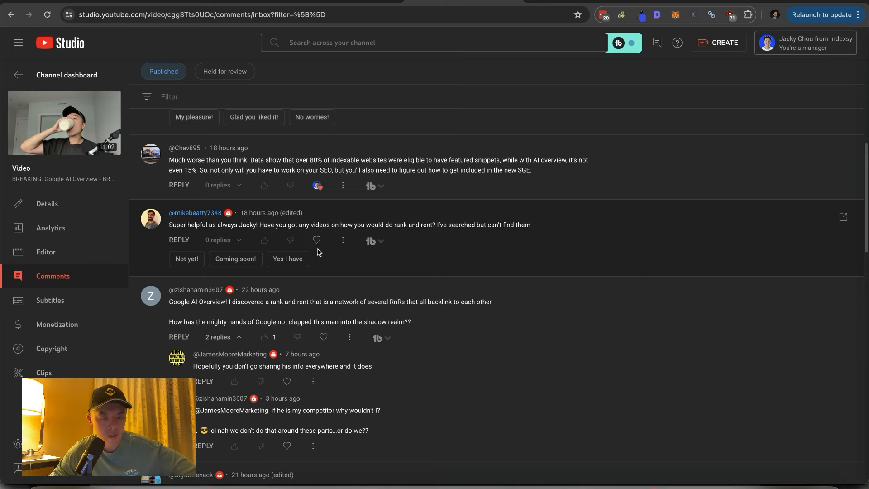
pyautogui.moveTo(316, 240)
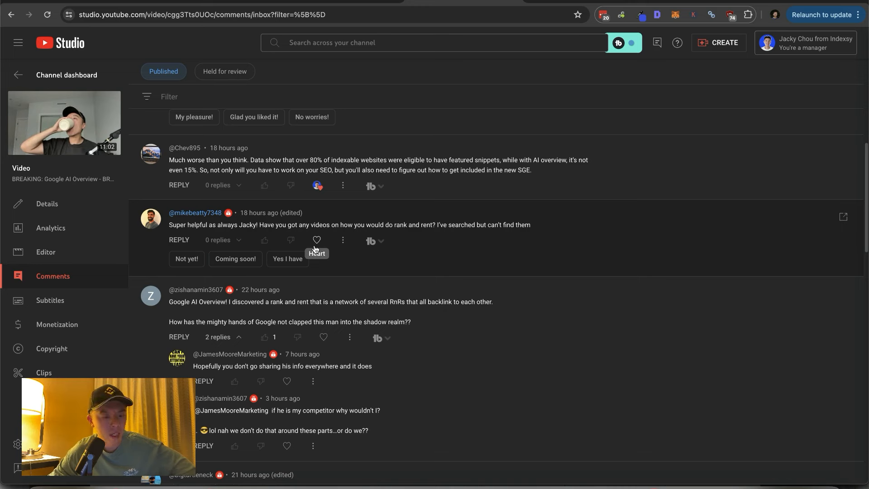
pyautogui.click(317, 240)
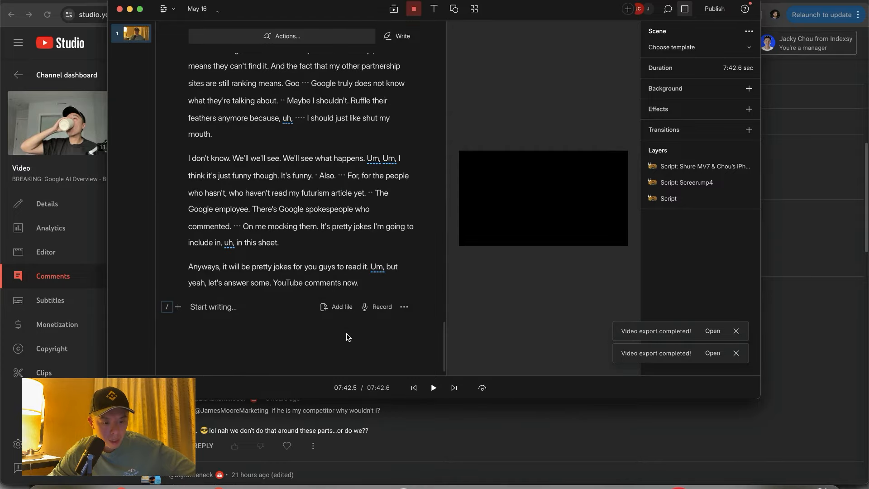
pyautogui.moveTo(372, 398)
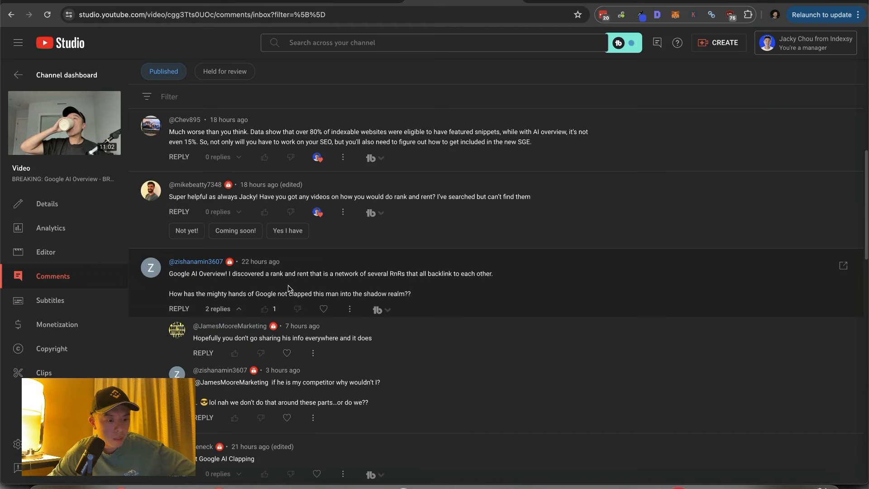
pyautogui.moveTo(324, 308)
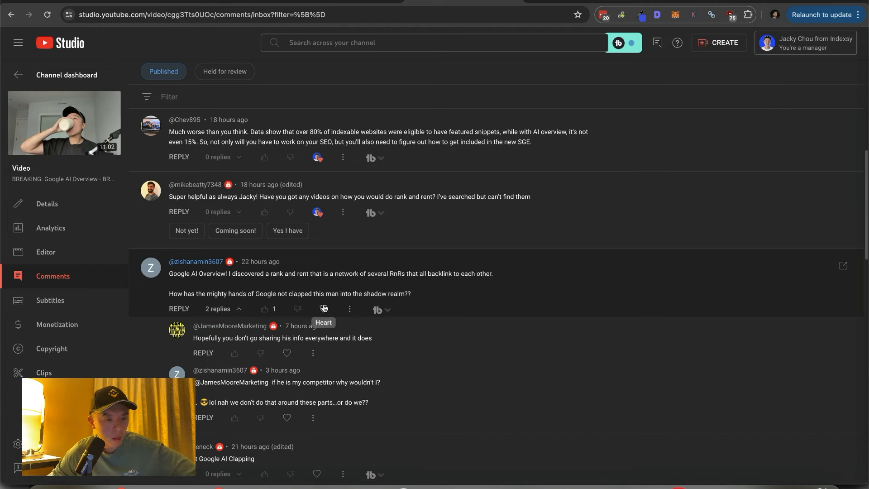
pyautogui.moveTo(324, 307)
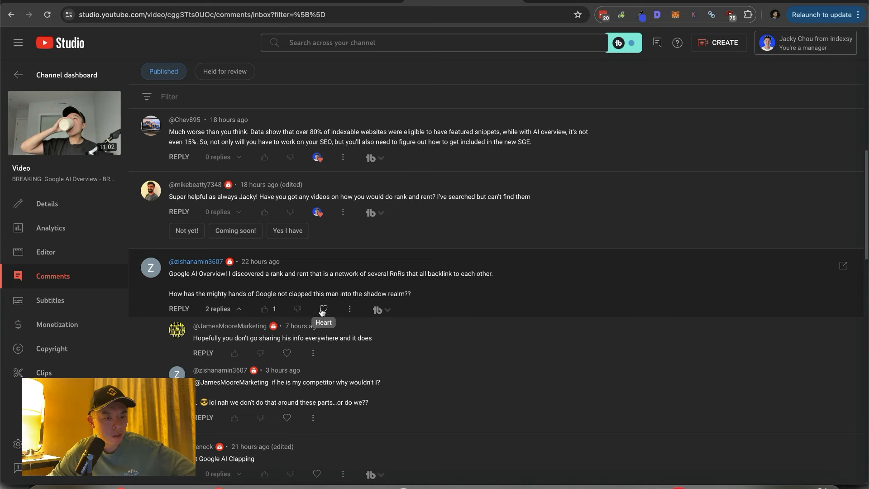
# Heart the rank-and-rent network, AI Clapping and local SEO impact comments
pyautogui.click(321, 308)
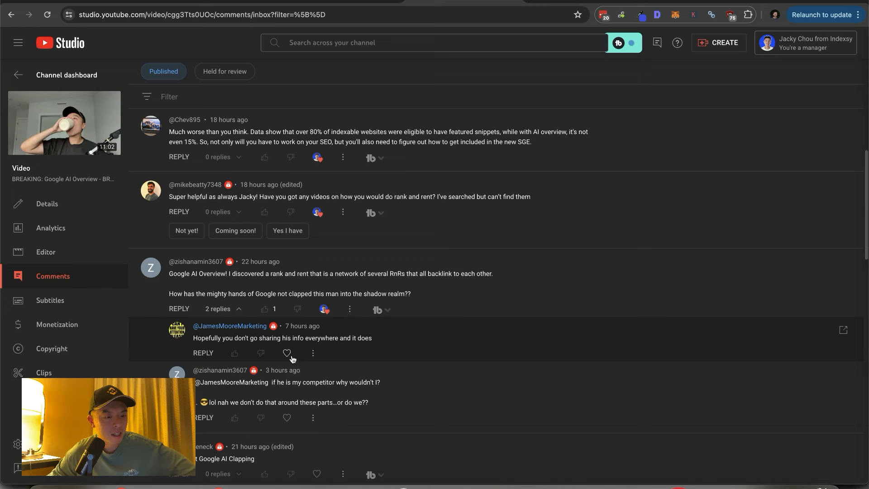
pyautogui.scroll(-3)
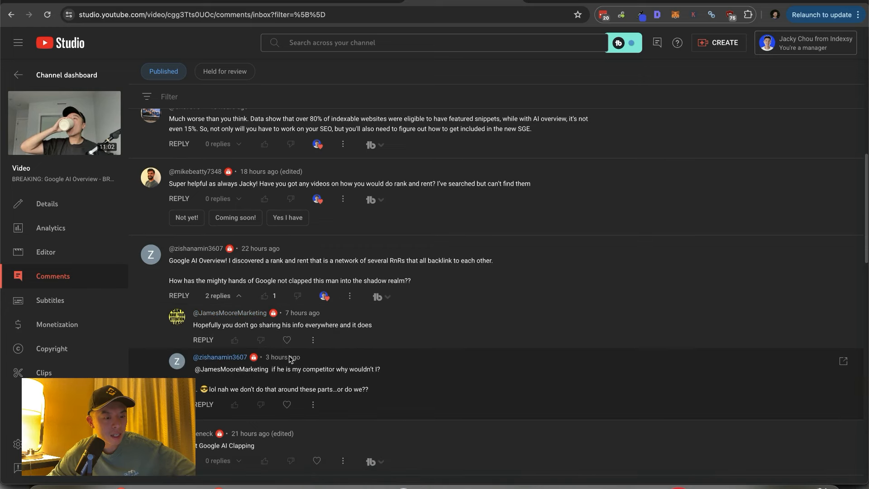
pyautogui.scroll(-3)
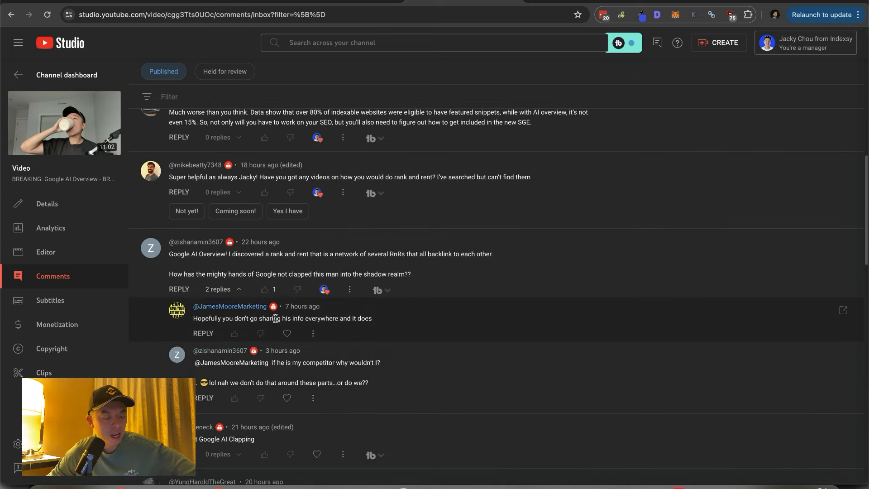
pyautogui.moveTo(329, 304)
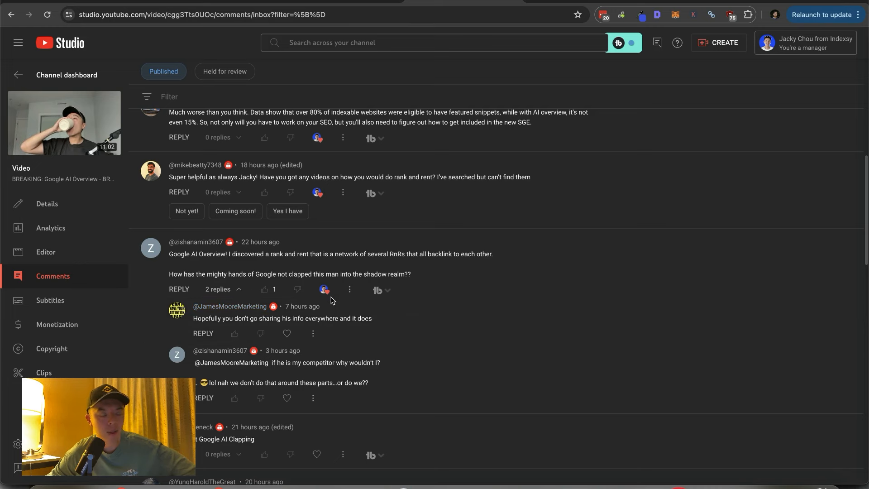
pyautogui.scroll(-3)
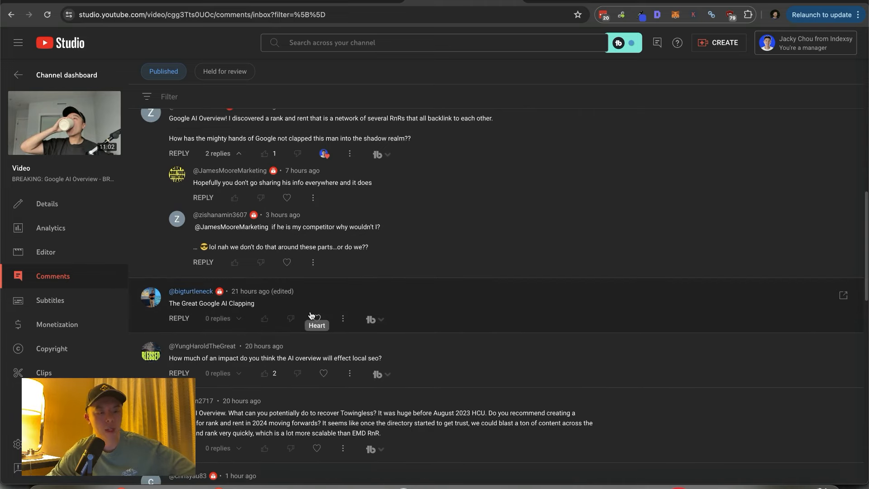
pyautogui.moveTo(298, 324)
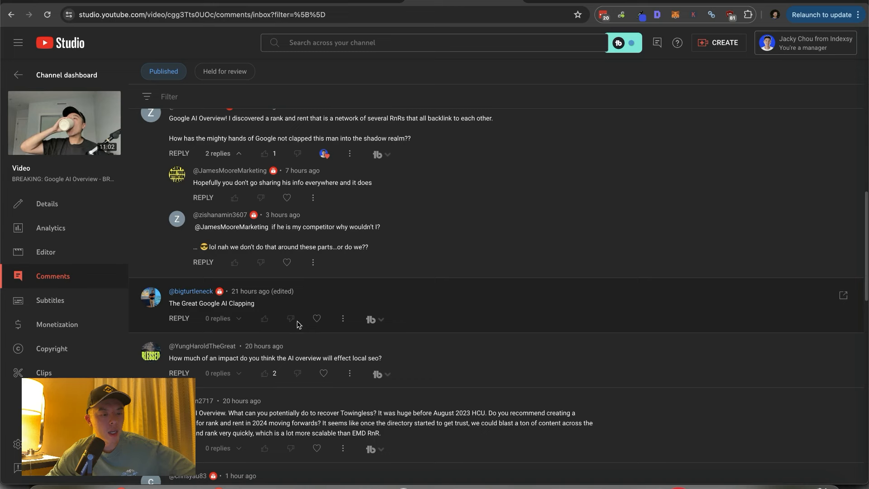
pyautogui.scroll(-3)
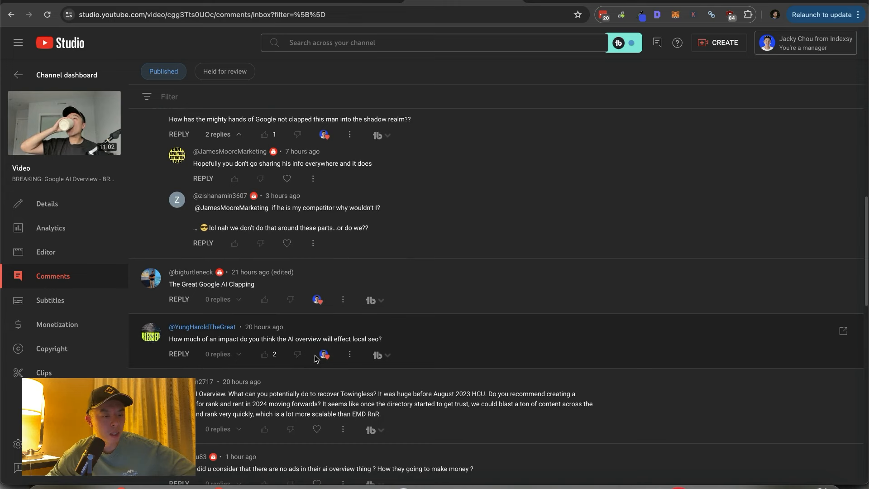
pyautogui.moveTo(337, 344)
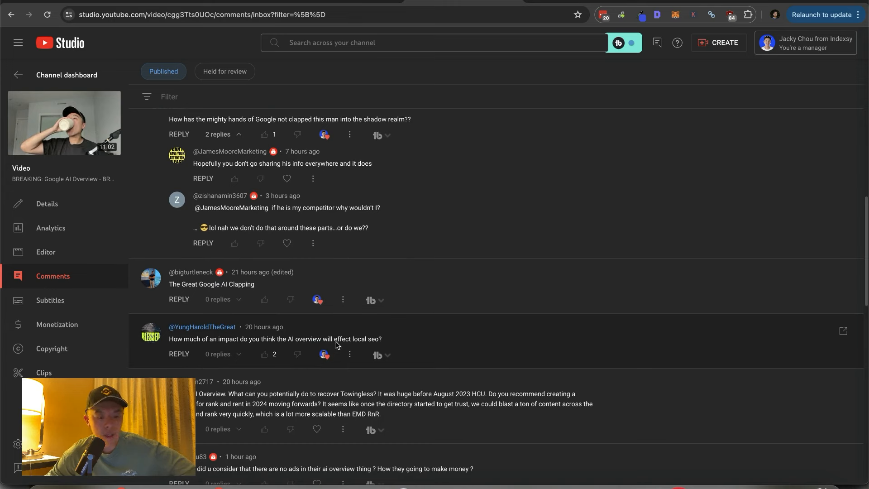
pyautogui.scroll(-3)
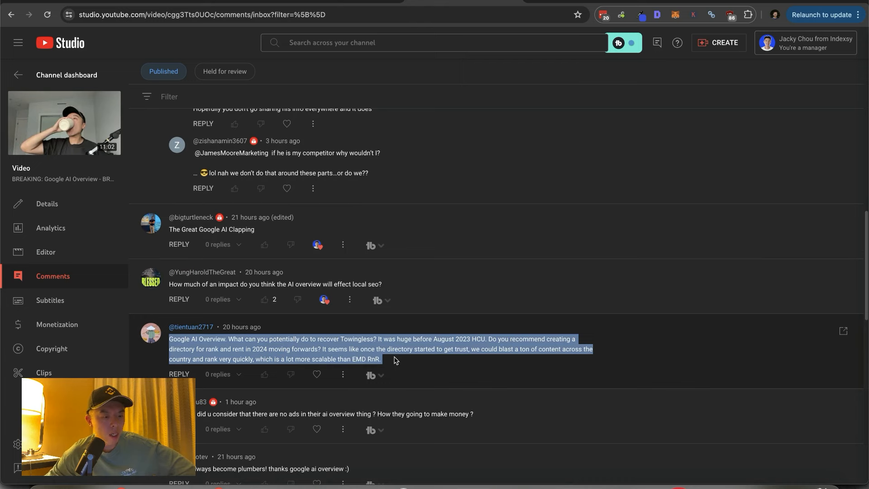
pyautogui.moveTo(393, 360)
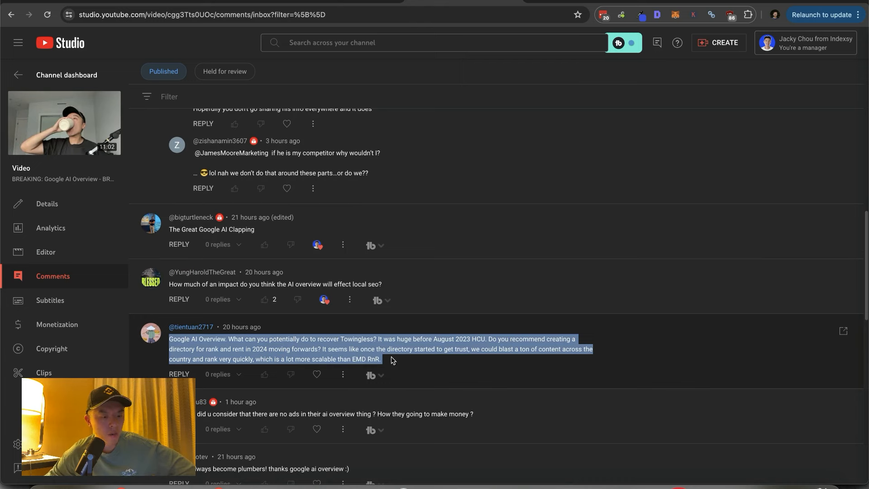
pyautogui.click(393, 359)
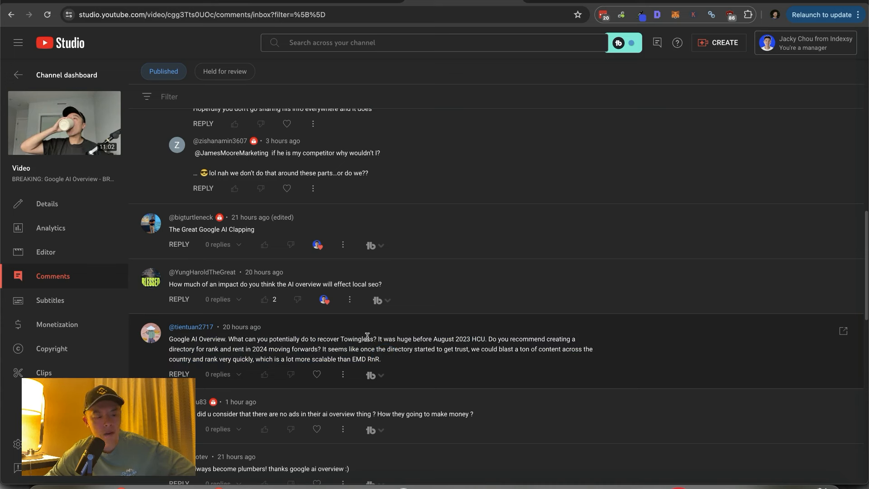
pyautogui.doubleClick(356, 339)
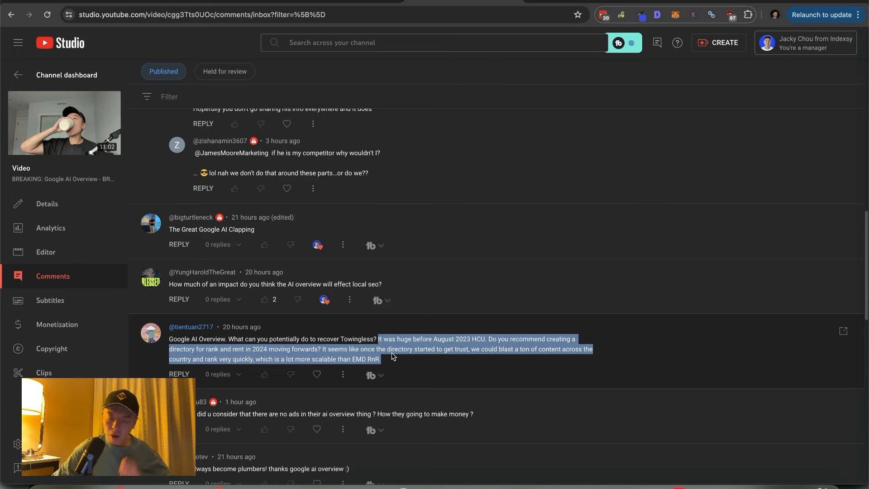
pyautogui.moveTo(389, 350)
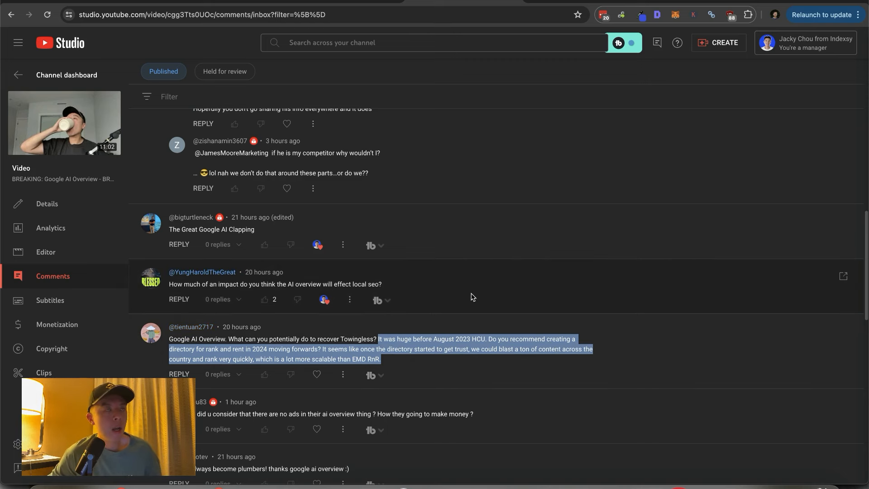
pyautogui.moveTo(471, 264)
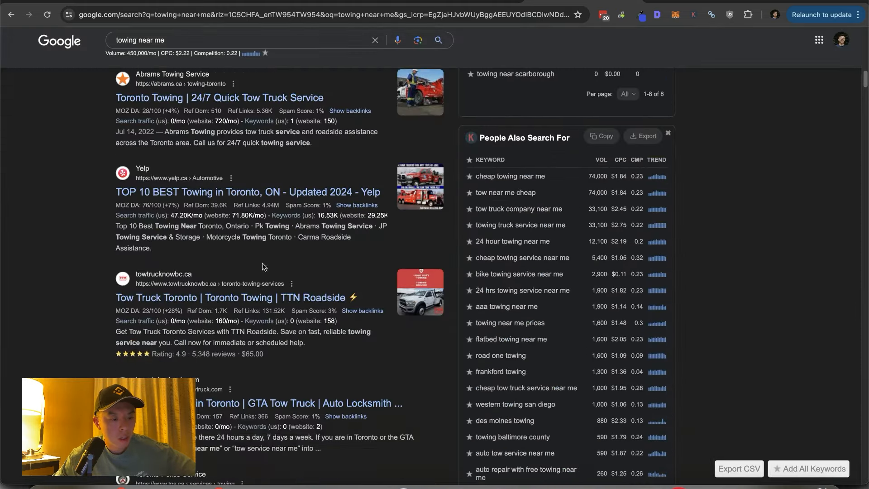
# Scroll through the 'towing near me' results down to the Businesses map pack
pyautogui.scroll(-3)
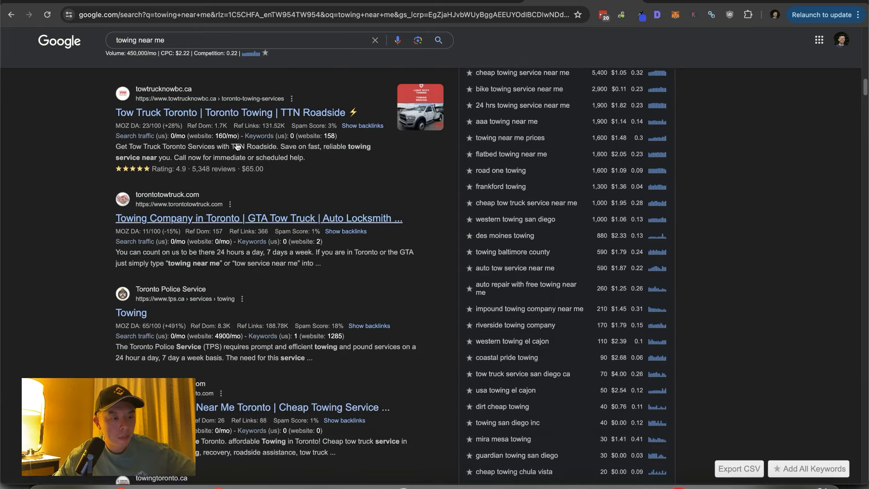
pyautogui.scroll(-3)
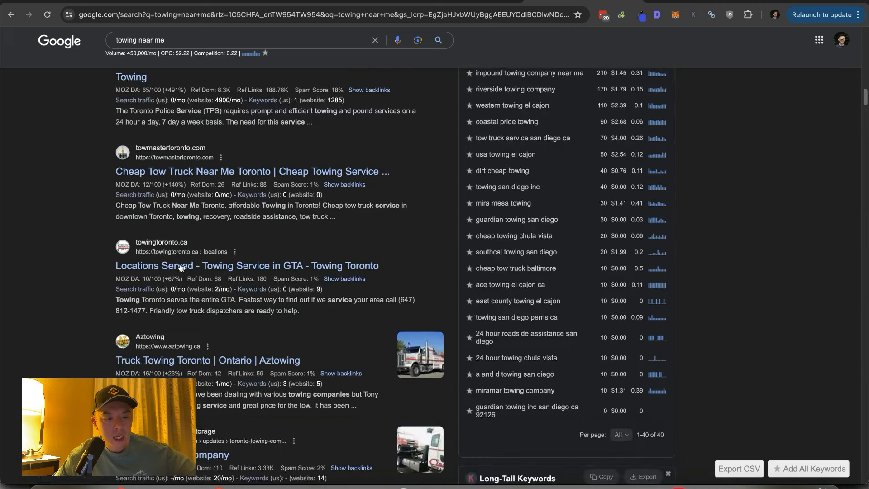
pyautogui.scroll(-3)
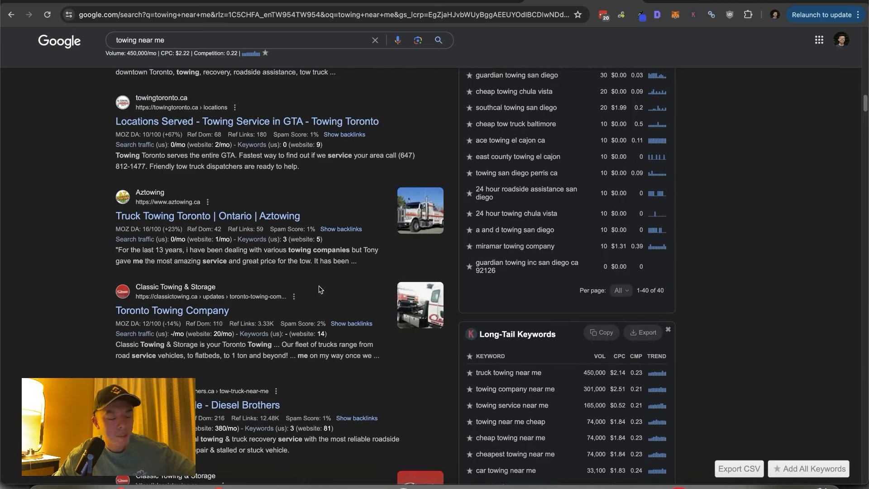
pyautogui.scroll(-3)
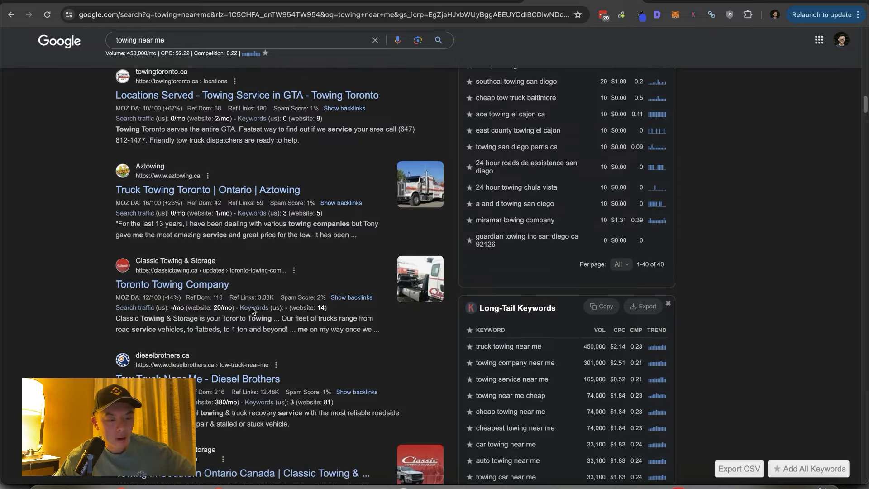
pyautogui.scroll(-3)
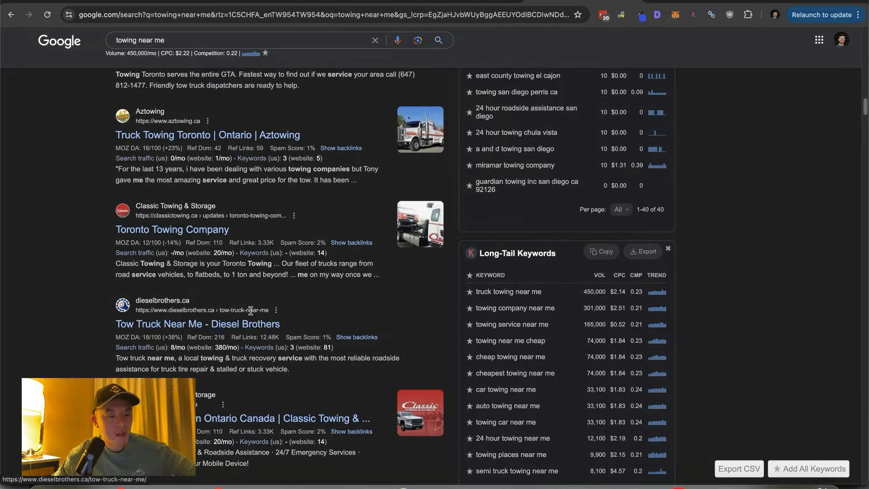
pyautogui.scroll(-3)
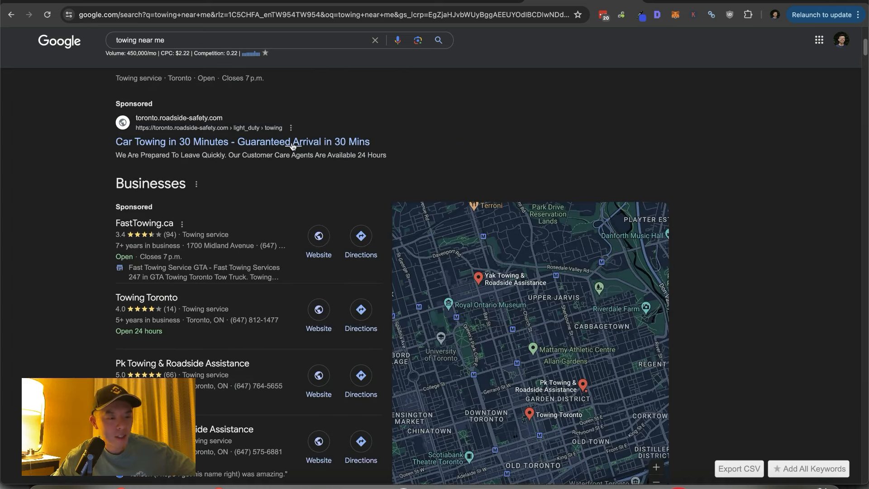
pyautogui.moveTo(288, 156)
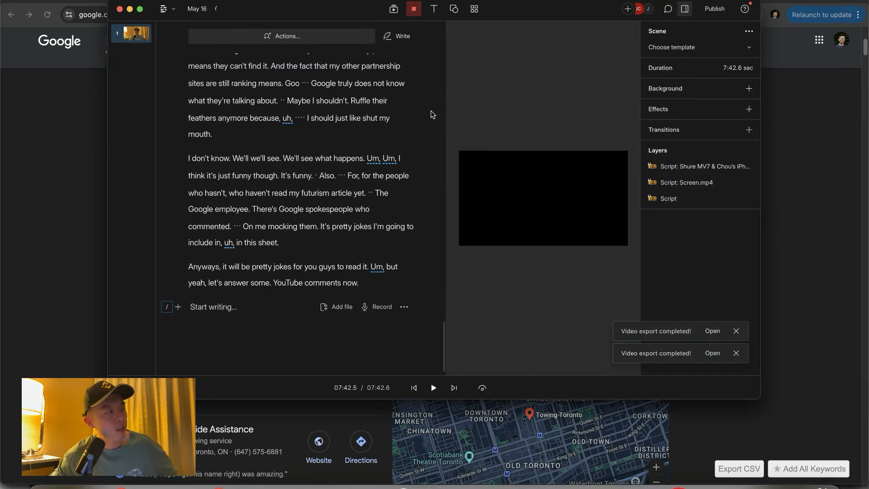
pyautogui.moveTo(420, 93)
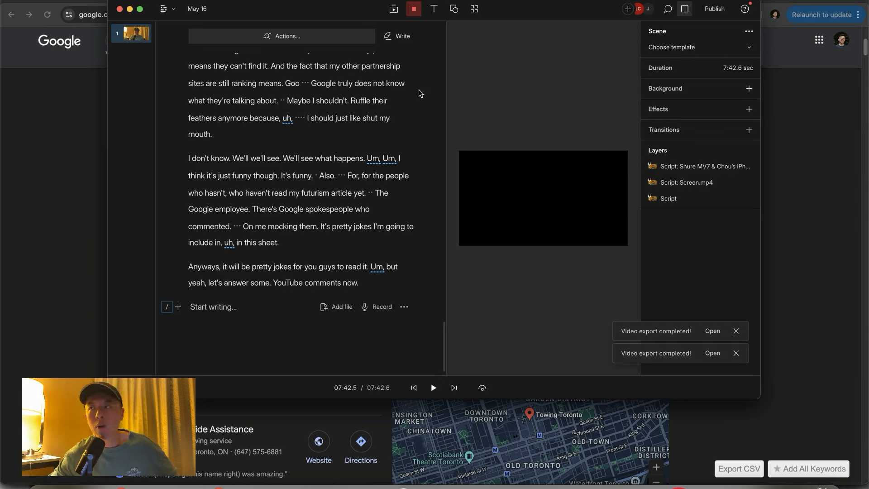